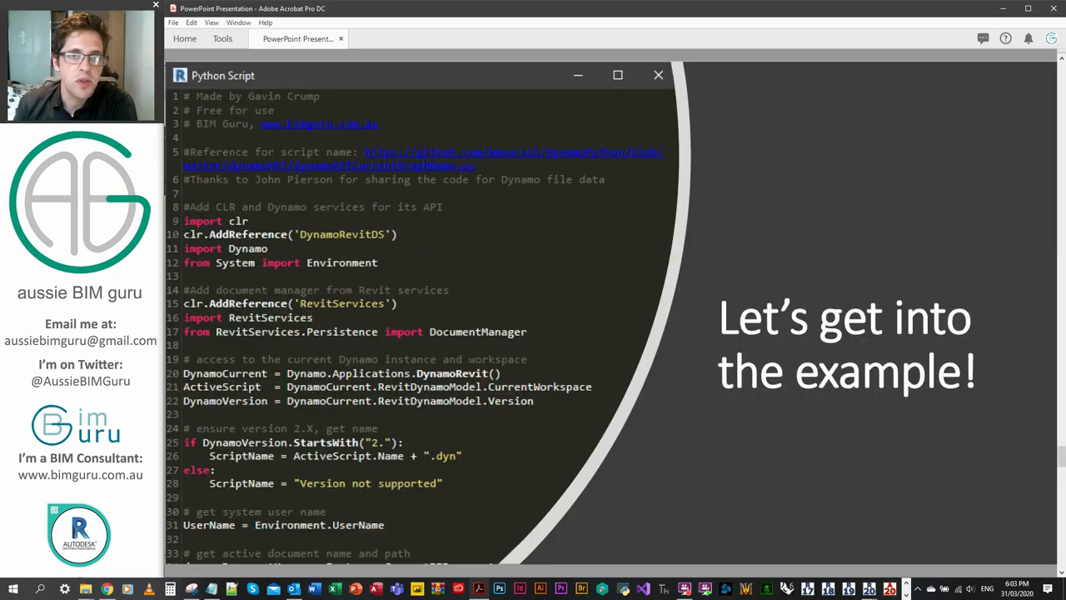
# Switch from the Acrobat slides to the Chrome tab with revitapidocs.com.
pyautogui.click(658, 75)
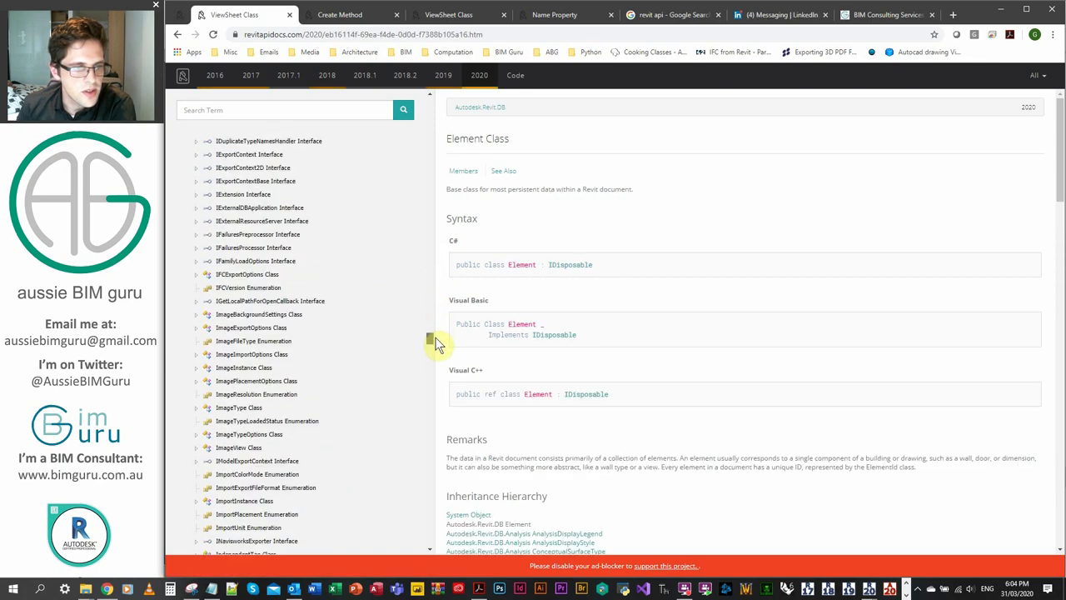
# Locate ViewSheet Class in the namespace tree, open its Members and scroll the Methods table to Create.
pyautogui.scroll(-3)
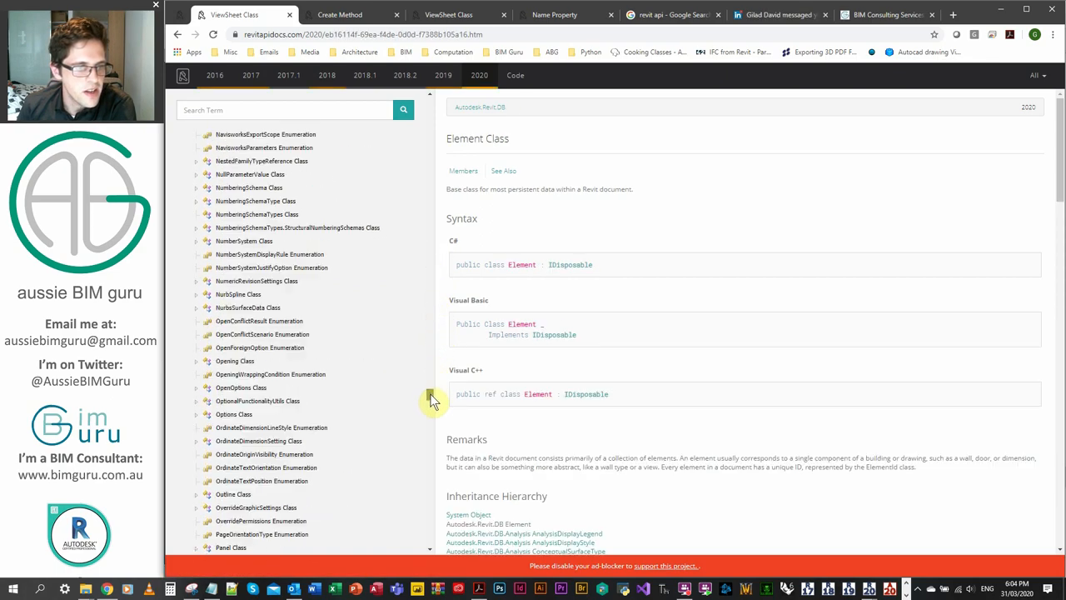
pyautogui.scroll(-3)
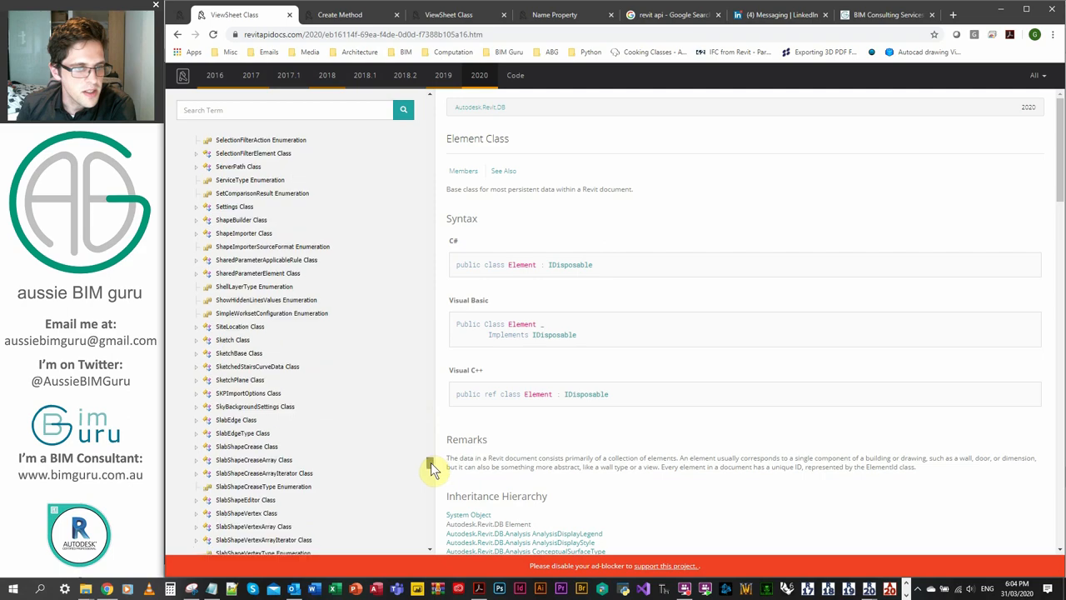
pyautogui.scroll(-3)
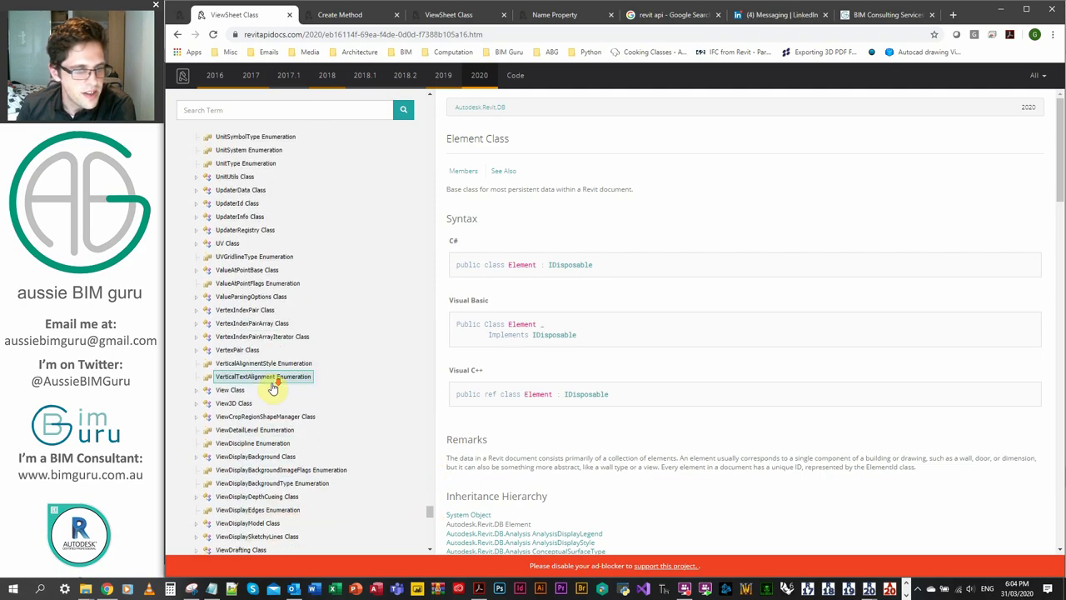
pyautogui.scroll(-3)
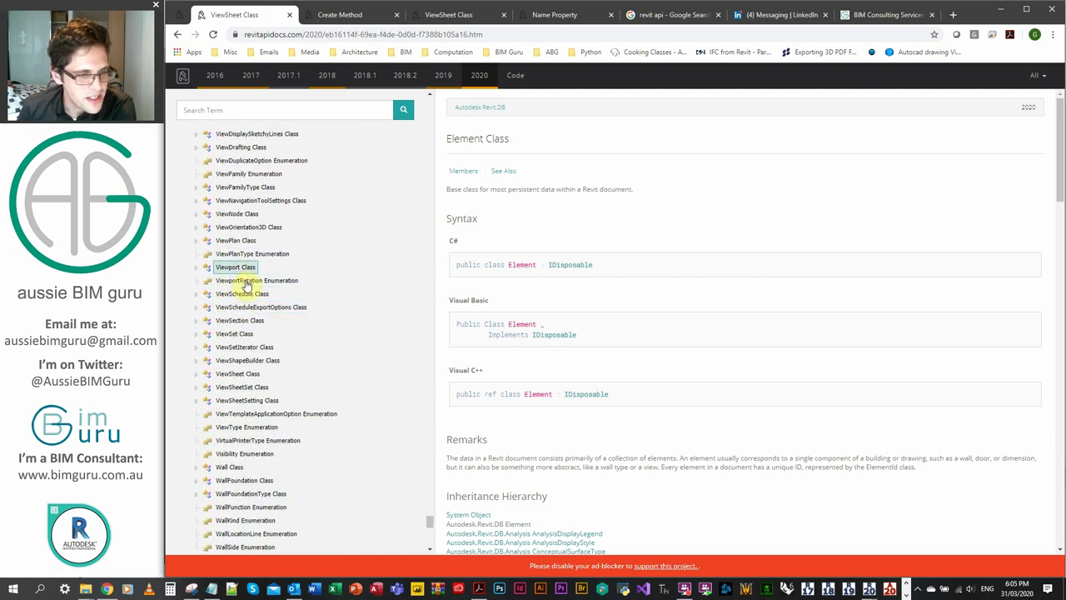
pyautogui.click(236, 373)
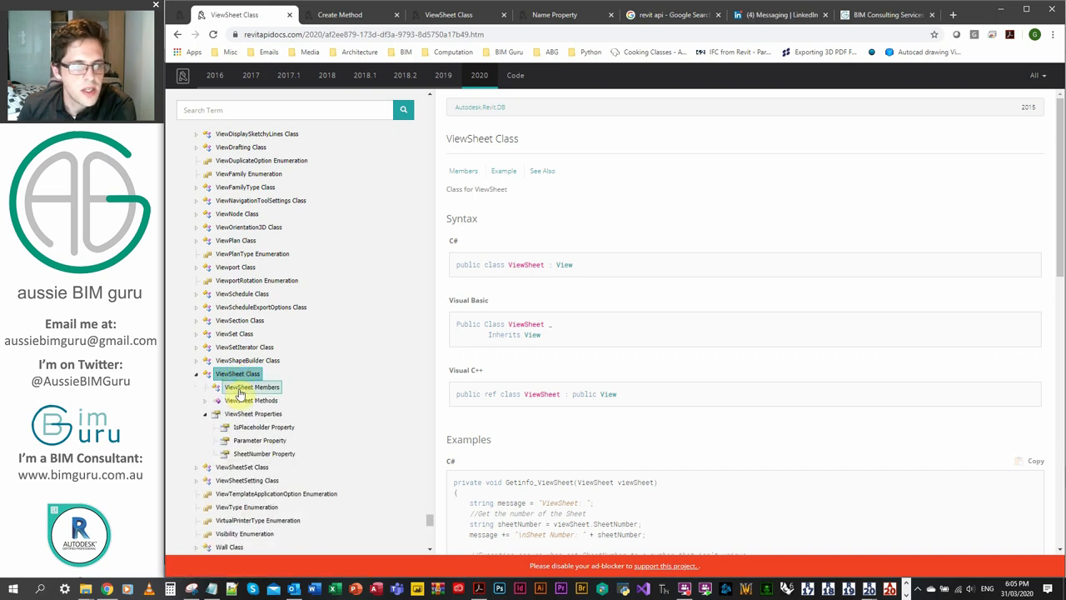
pyautogui.click(252, 386)
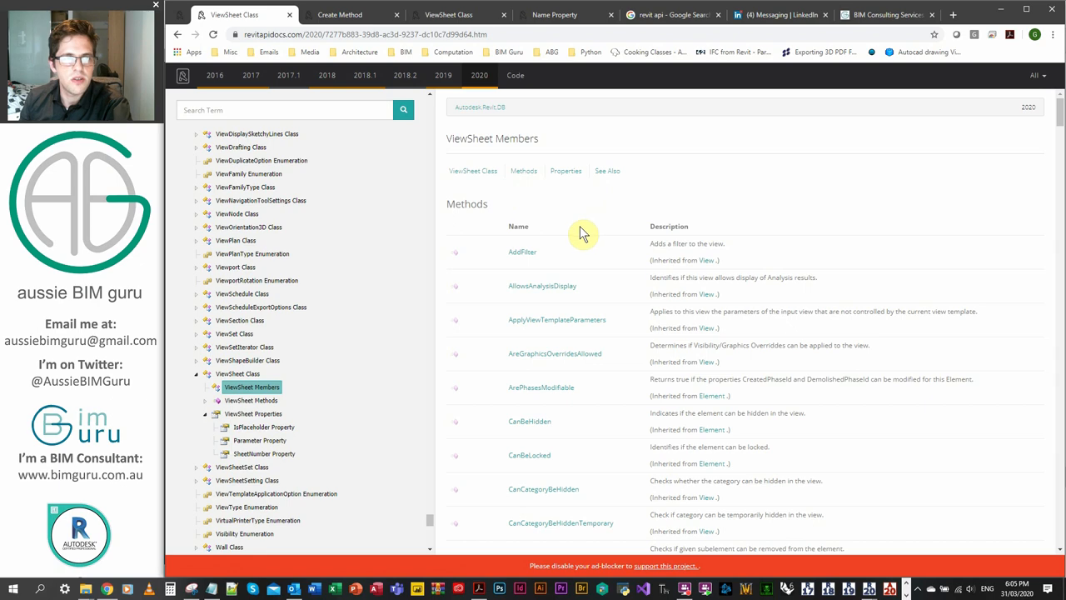
pyautogui.scroll(-3)
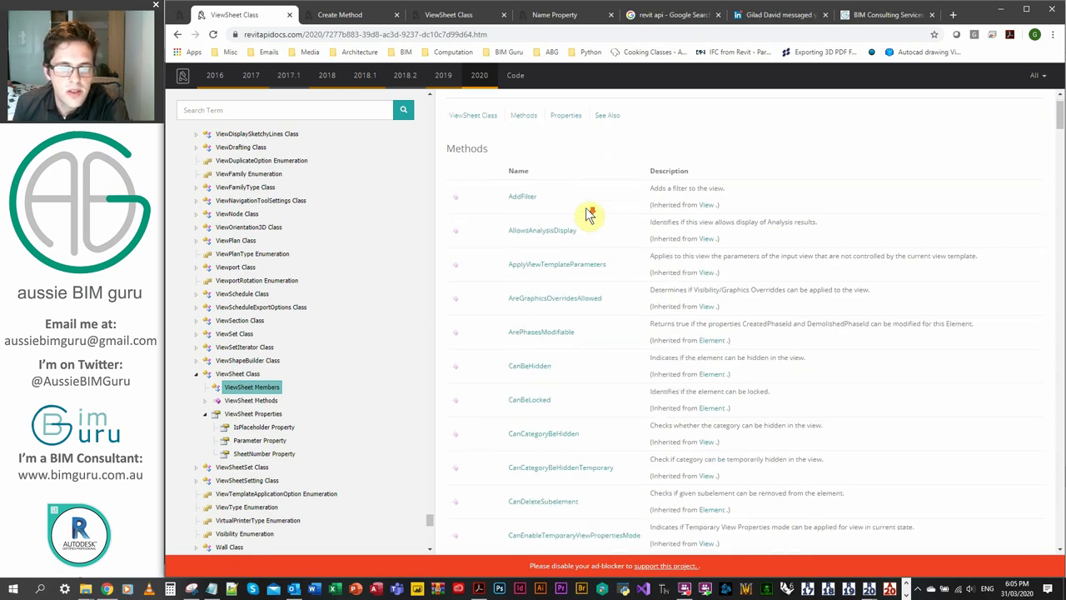
pyautogui.scroll(-3)
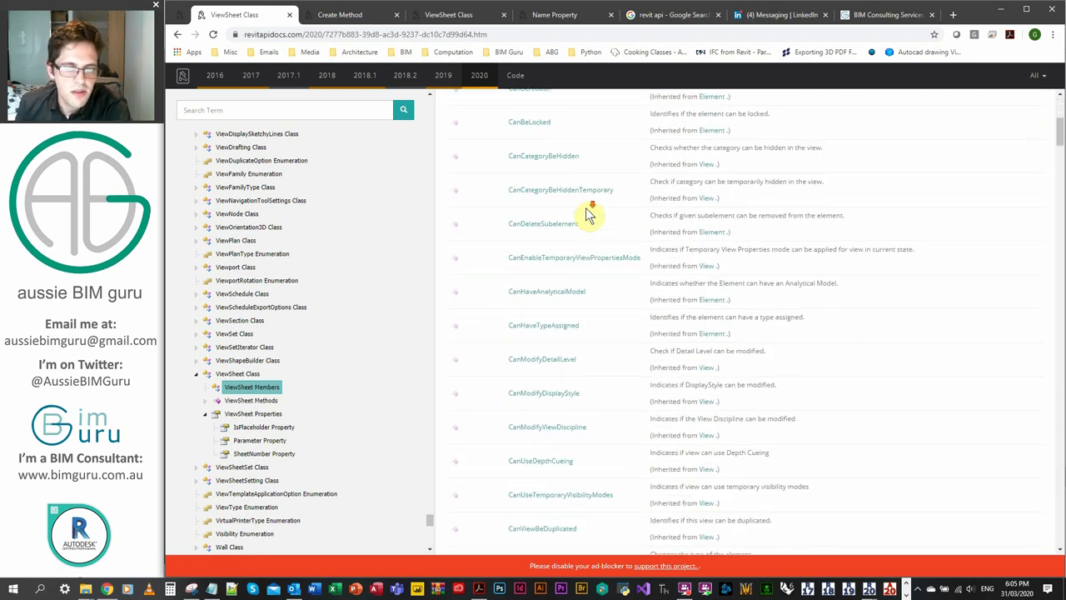
pyautogui.scroll(-3)
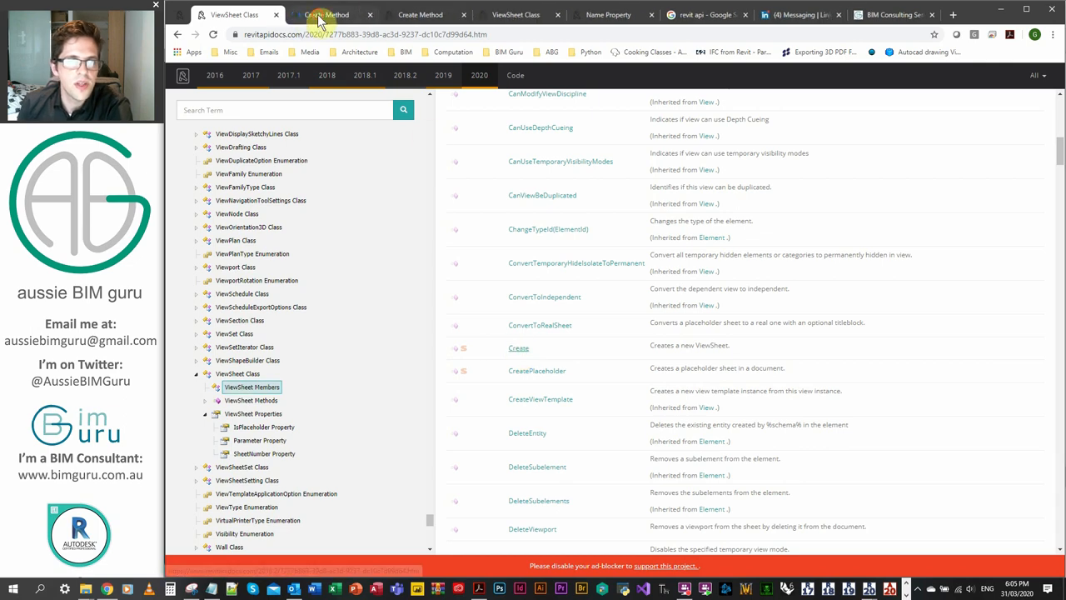
# Bring up the ViewSheet.Create method page with its document and title block type parameters.
pyautogui.click(325, 13)
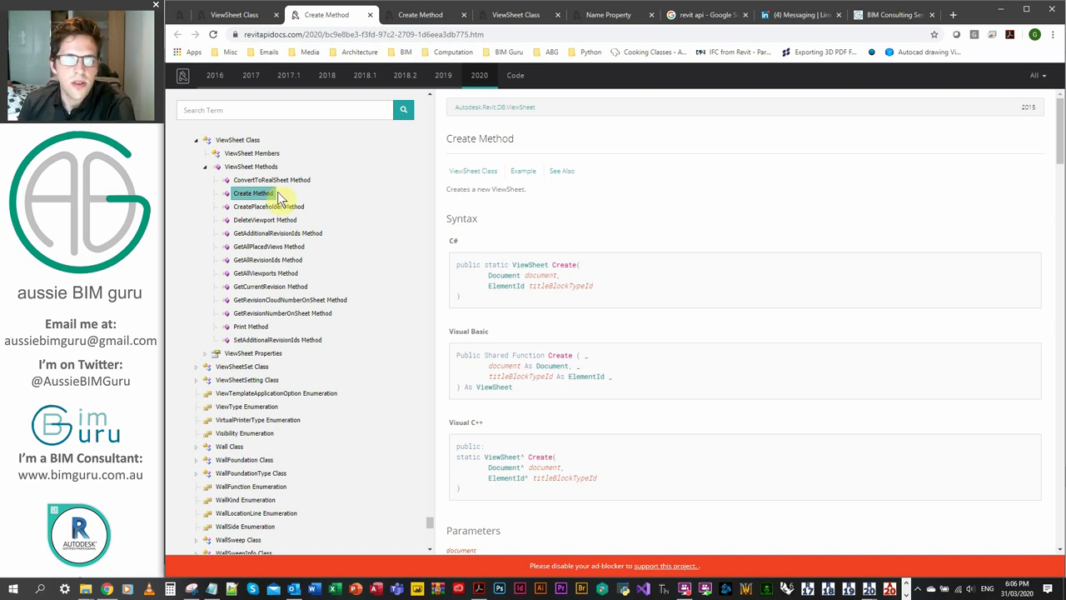
# Review the ViewSheet Name and SheetNumber property pages, then switch to the empty Dynamo workspace.
pyautogui.click(252, 154)
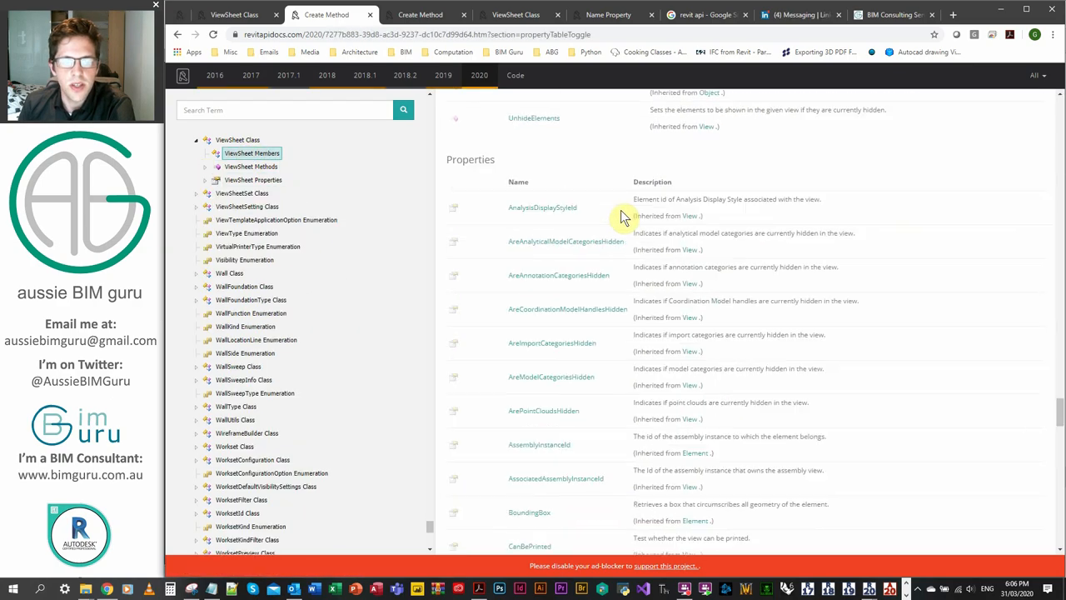
pyautogui.scroll(-3)
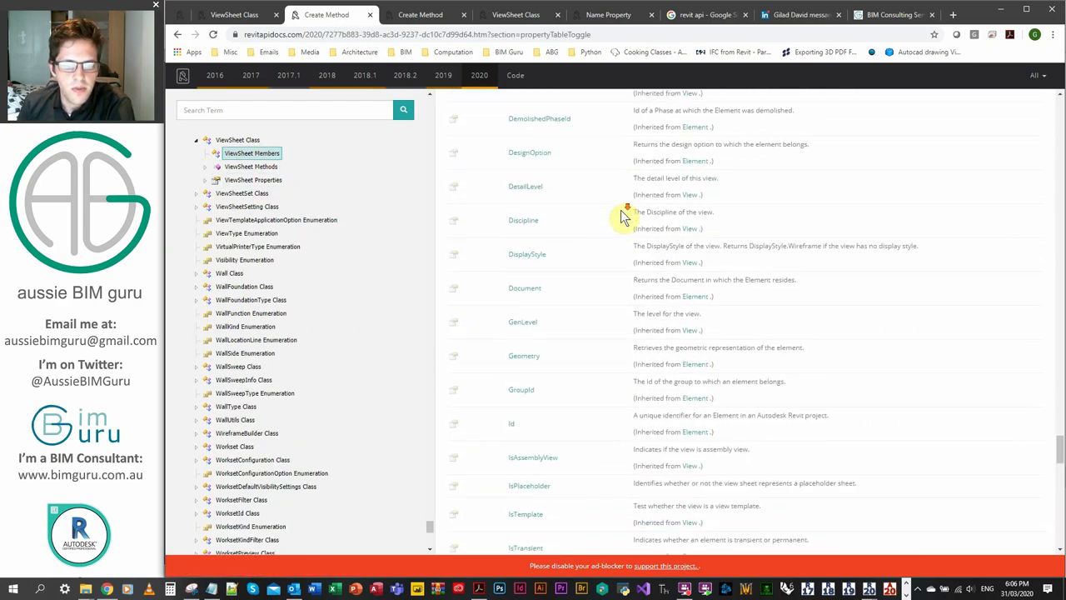
pyautogui.scroll(-3)
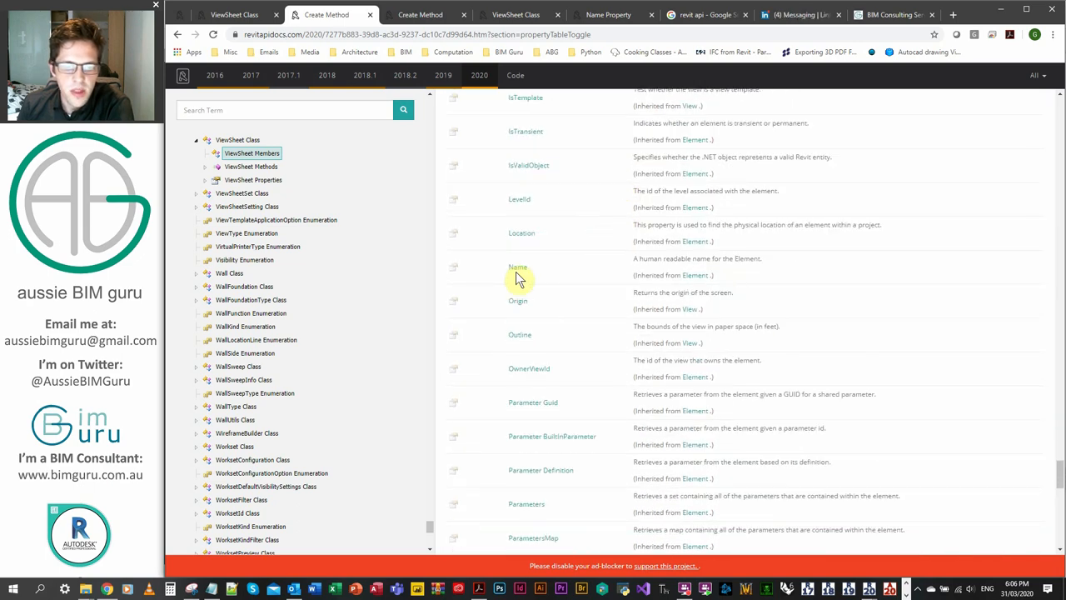
pyautogui.click(519, 266)
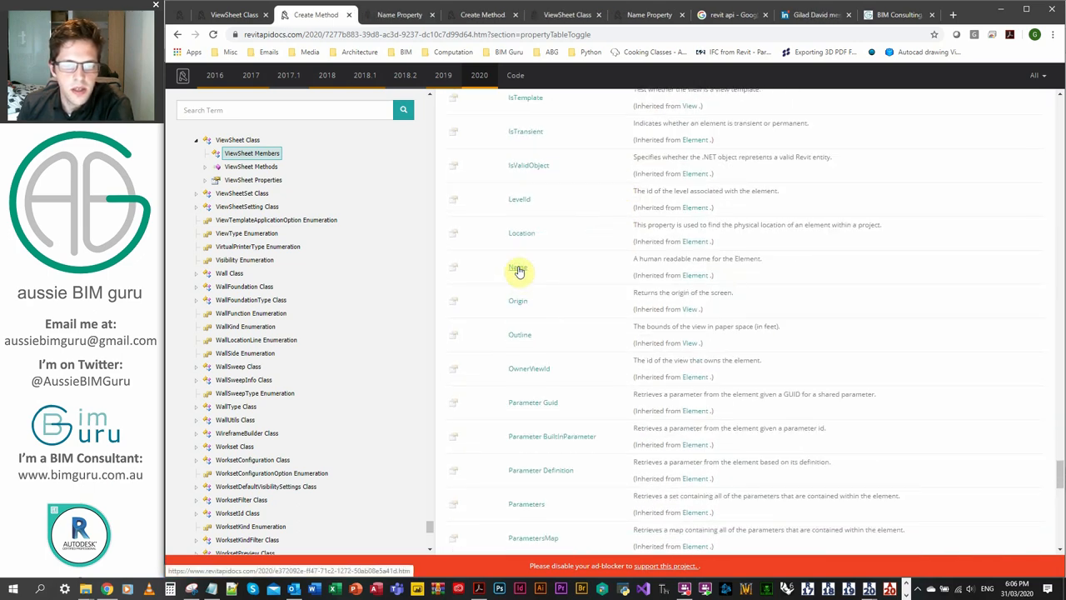
pyautogui.scroll(-3)
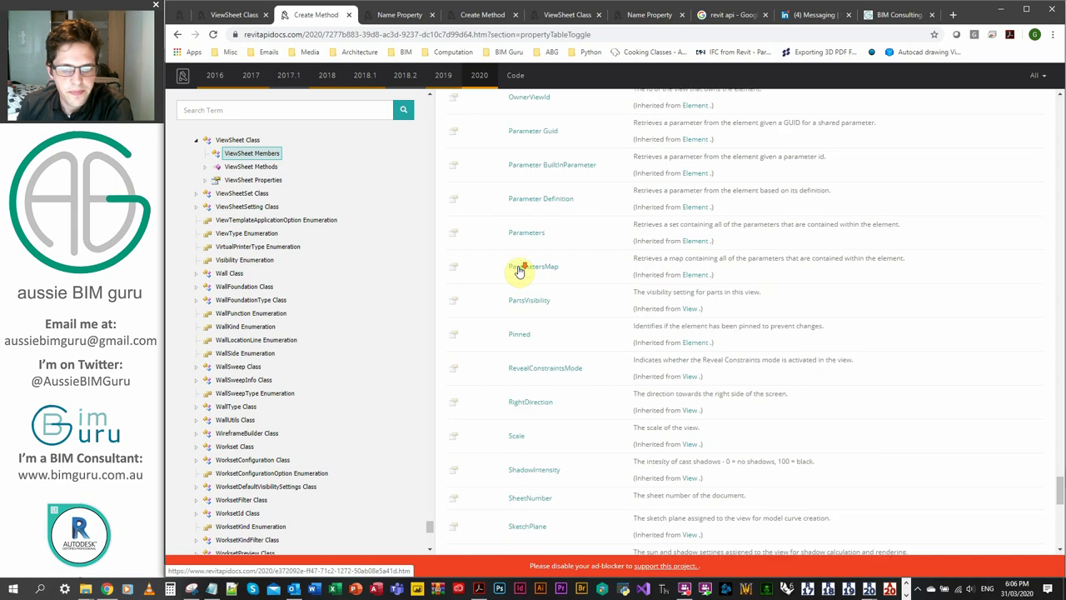
pyautogui.scroll(-3)
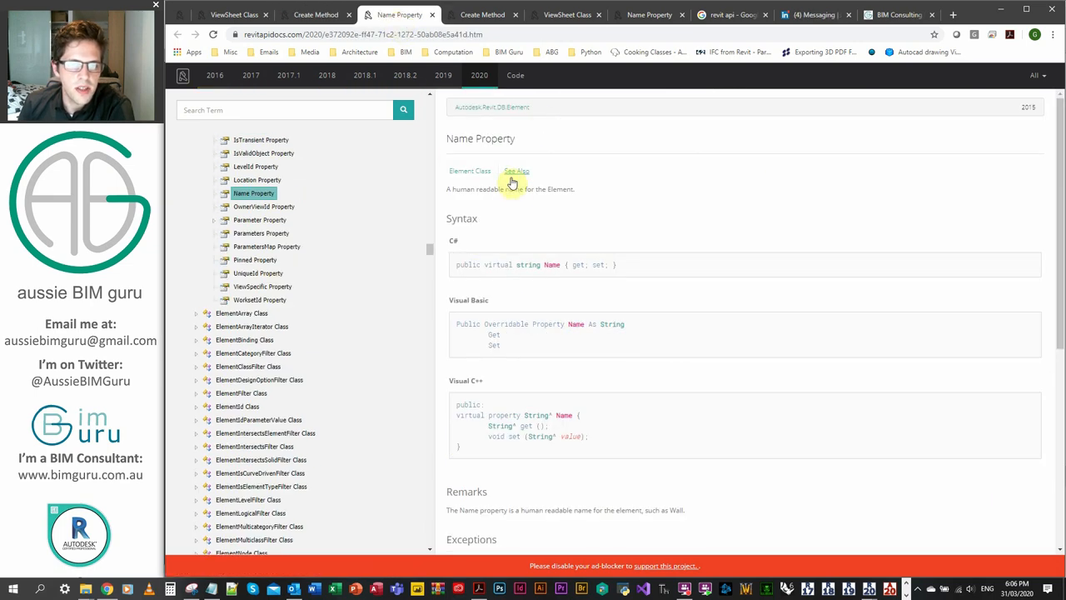
pyautogui.moveTo(579, 216)
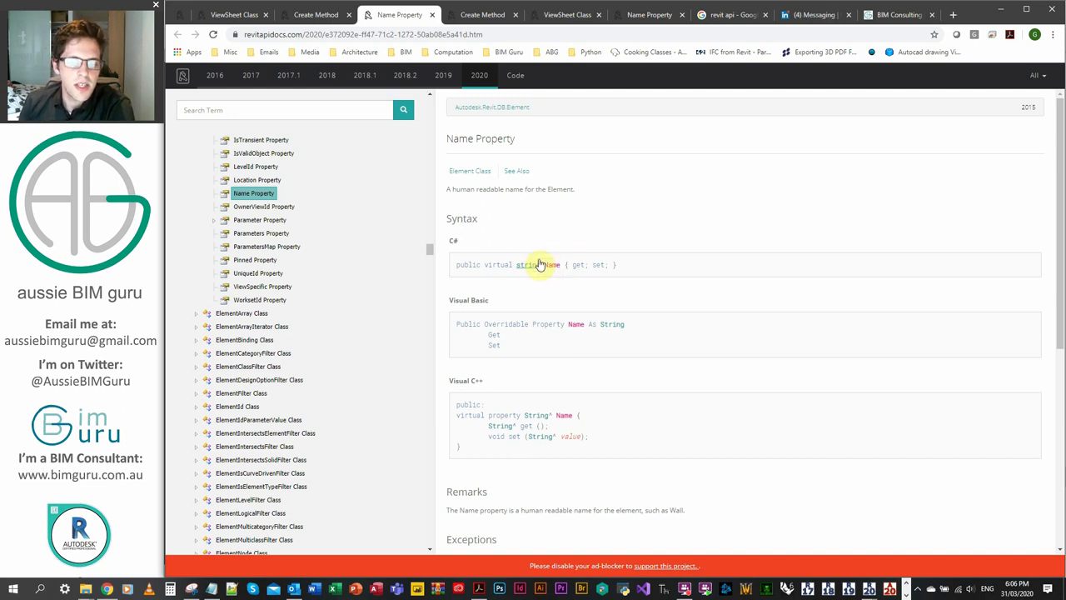
pyautogui.moveTo(557, 267)
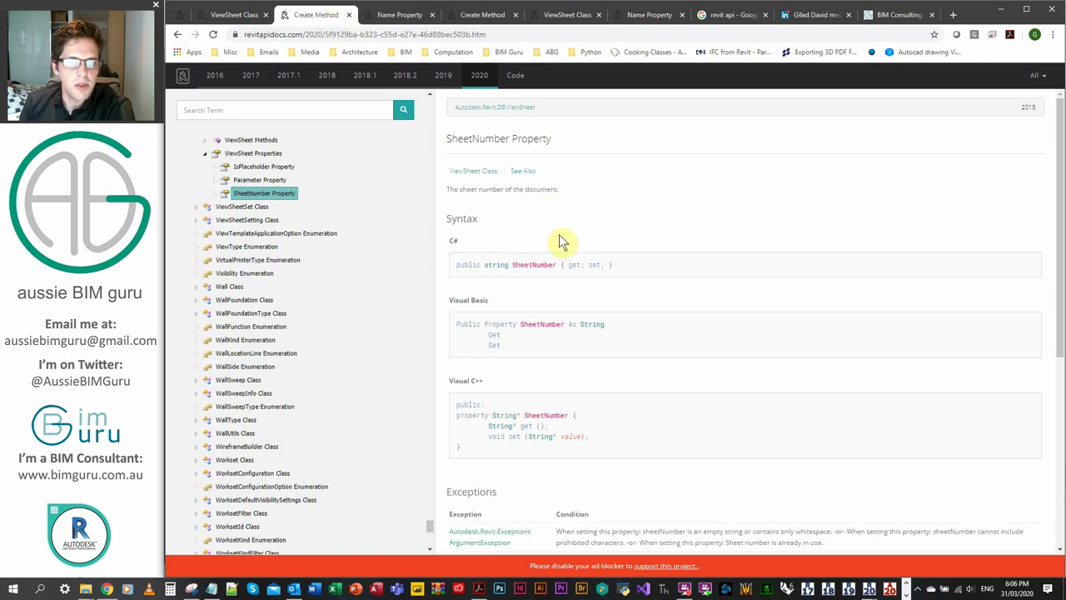
pyautogui.moveTo(575, 238)
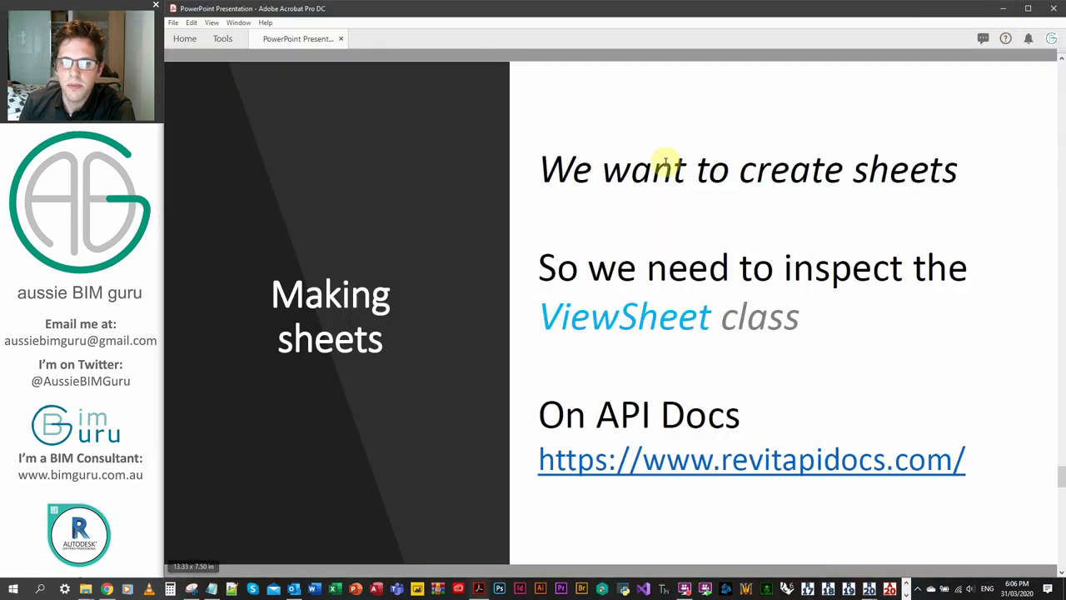
pyautogui.moveTo(846, 410)
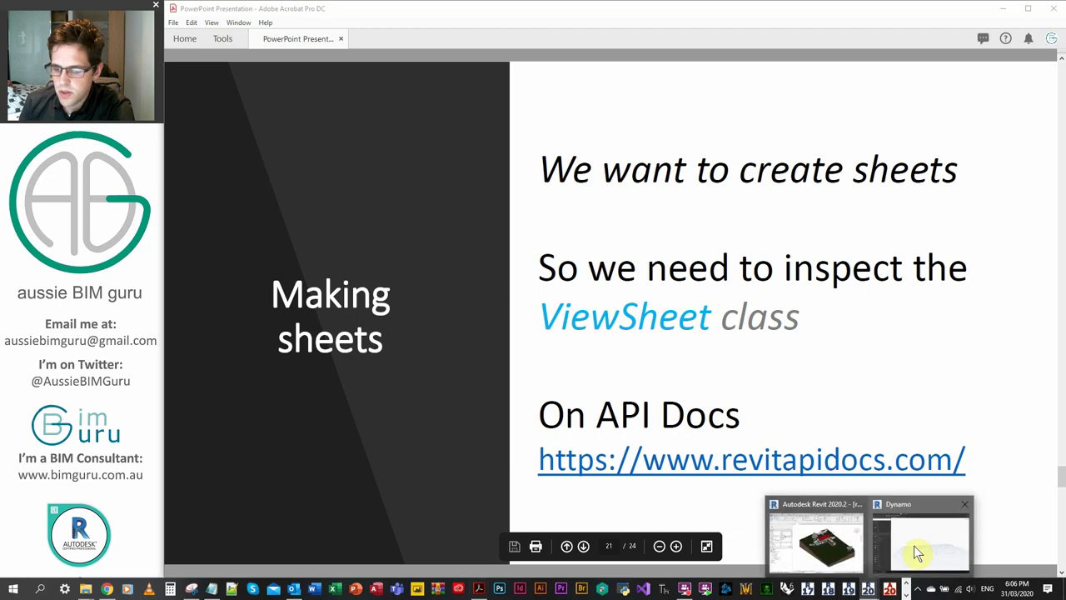
pyautogui.click(919, 547)
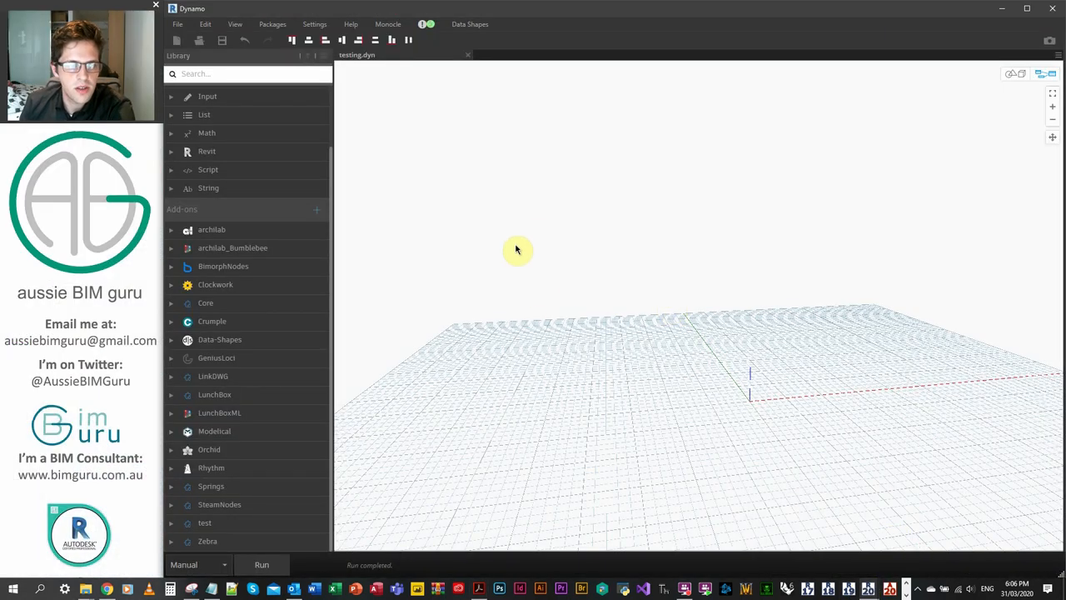
# Add a Code Block holding ["sheet1","sheet2","sheet3"]; and ["1","2","3"];.
pyautogui.doubleClick(516, 250)
pyautogui.write('[')
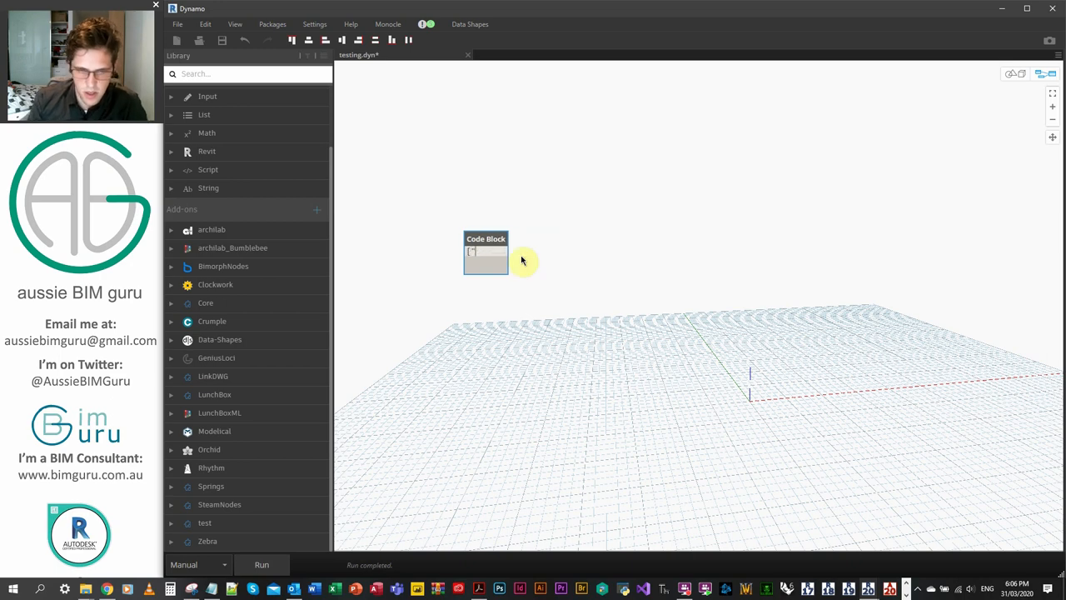
pyautogui.write('"sheet1;')
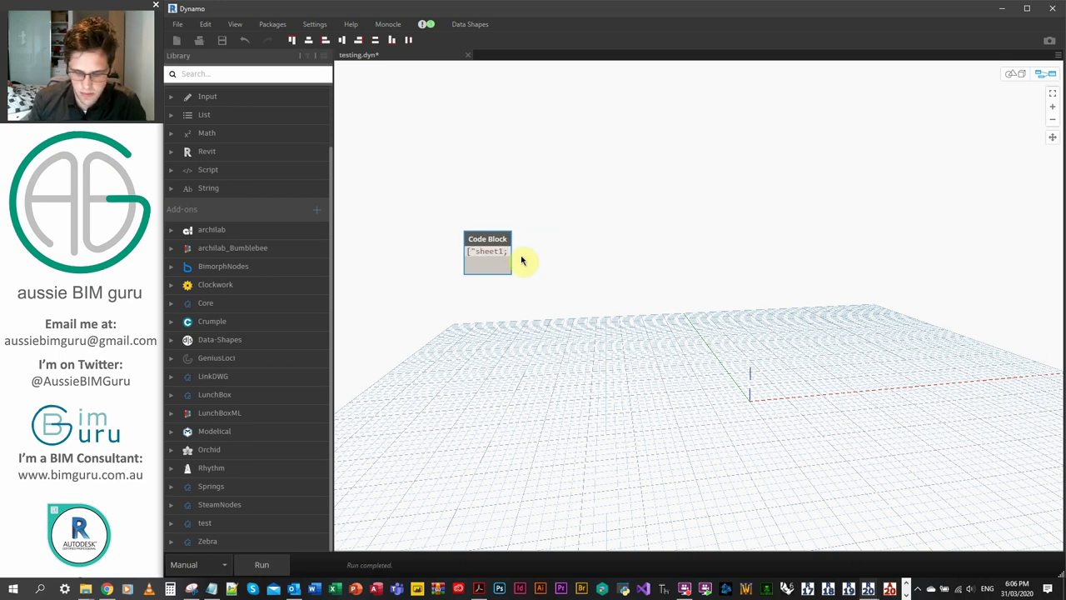
pyautogui.write(',"shgeet2"')
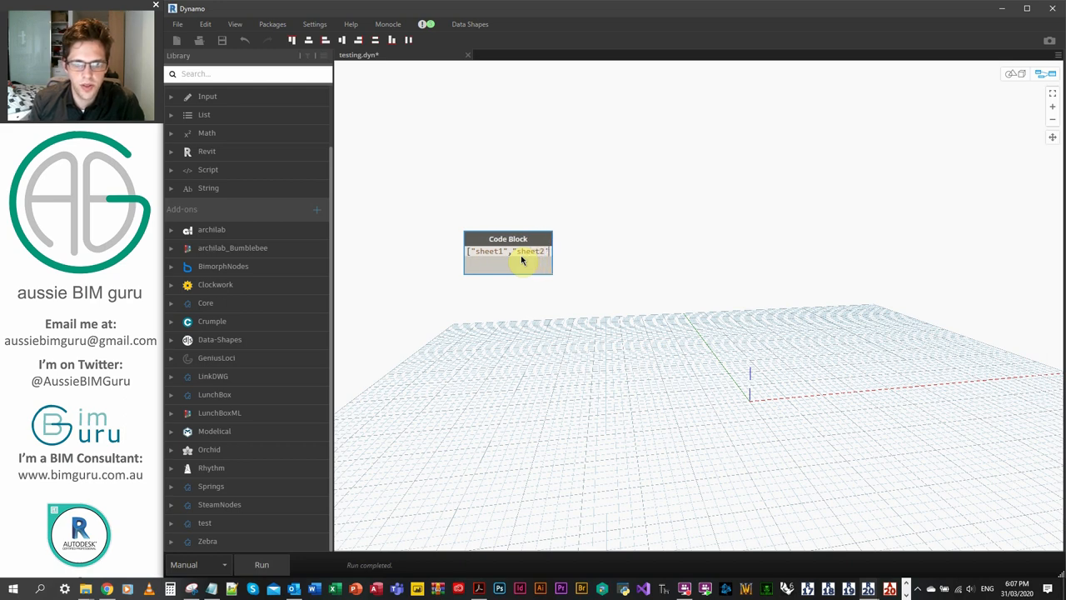
pyautogui.write(',')
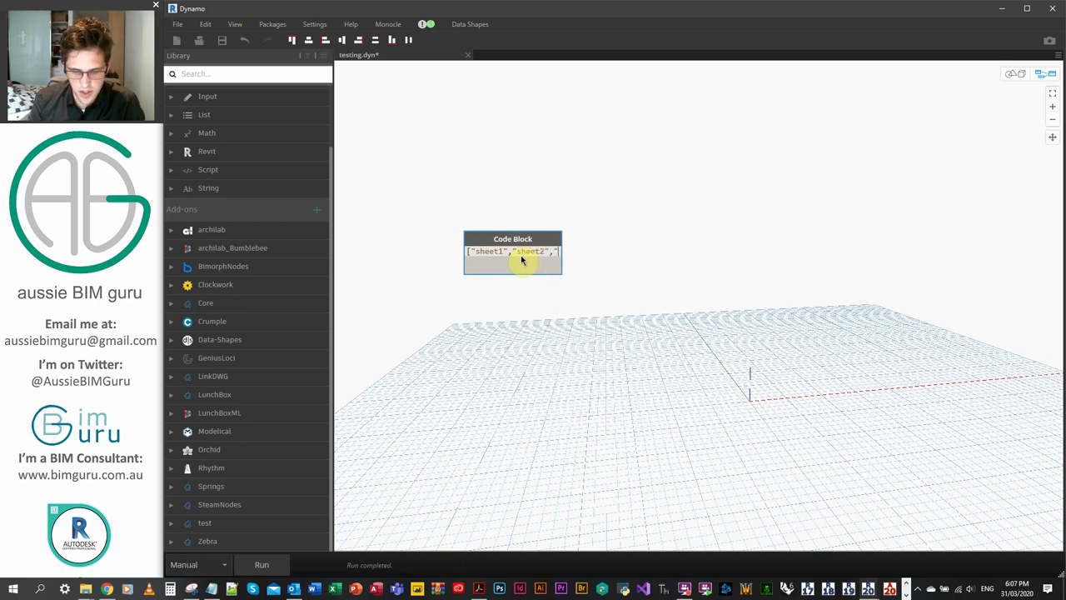
pyautogui.write('"sheet3"];')
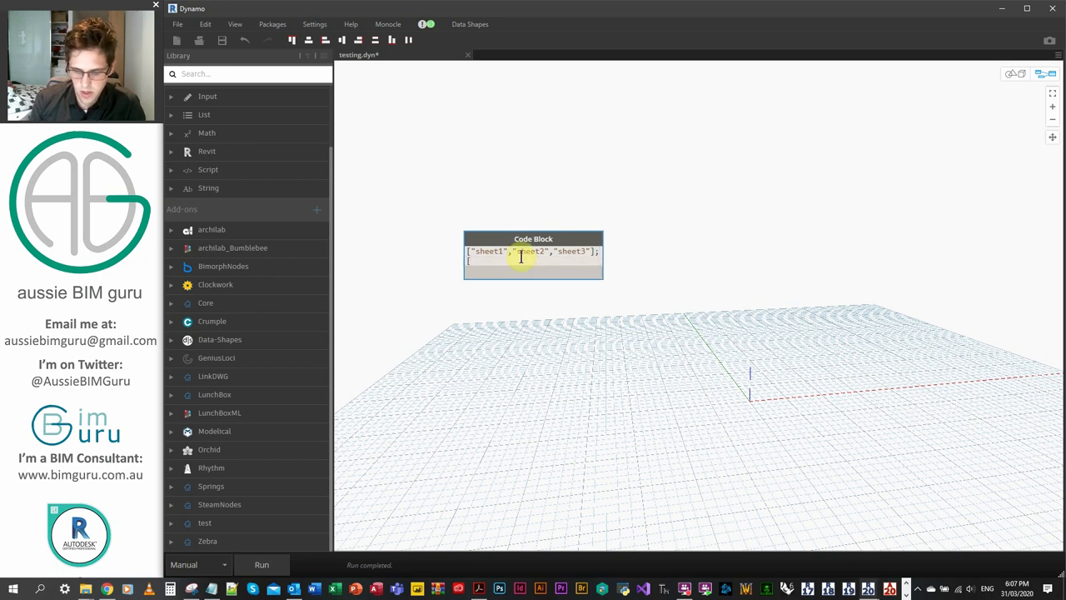
pyautogui.write('["1","2","3"];')
pyautogui.write('family t')
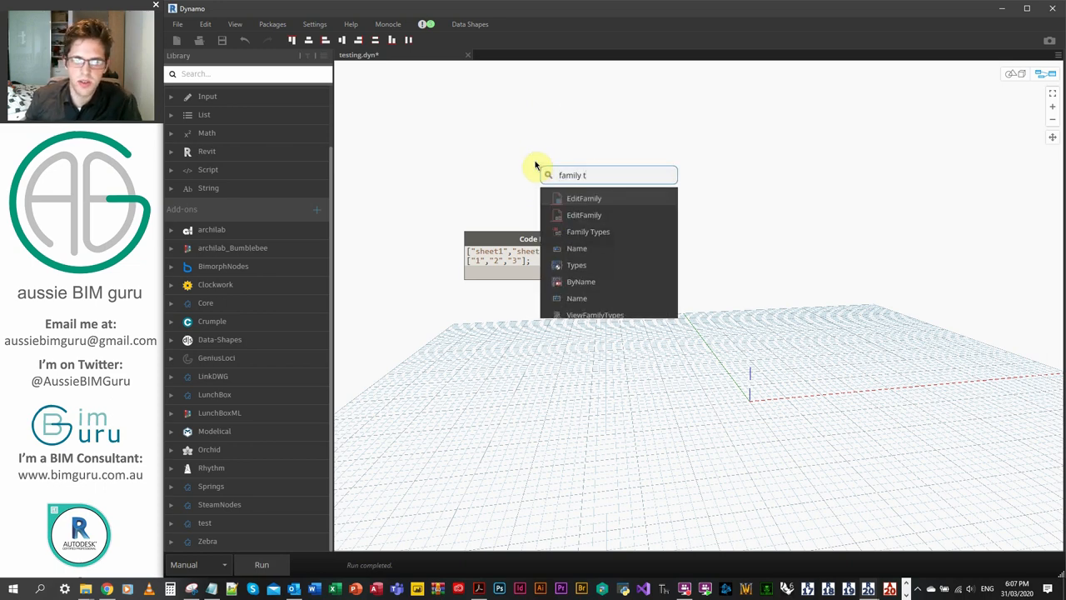
# Add a Family Types node set to A1 metric and a Python Script node fed by it and the Code Block lists.
pyautogui.click(656, 223)
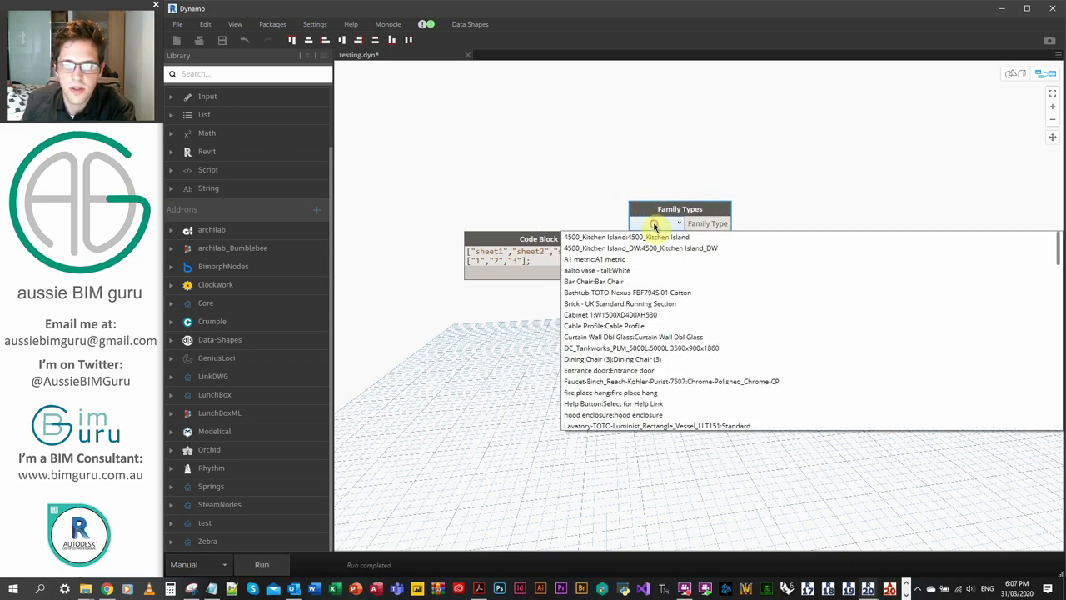
pyautogui.click(593, 260)
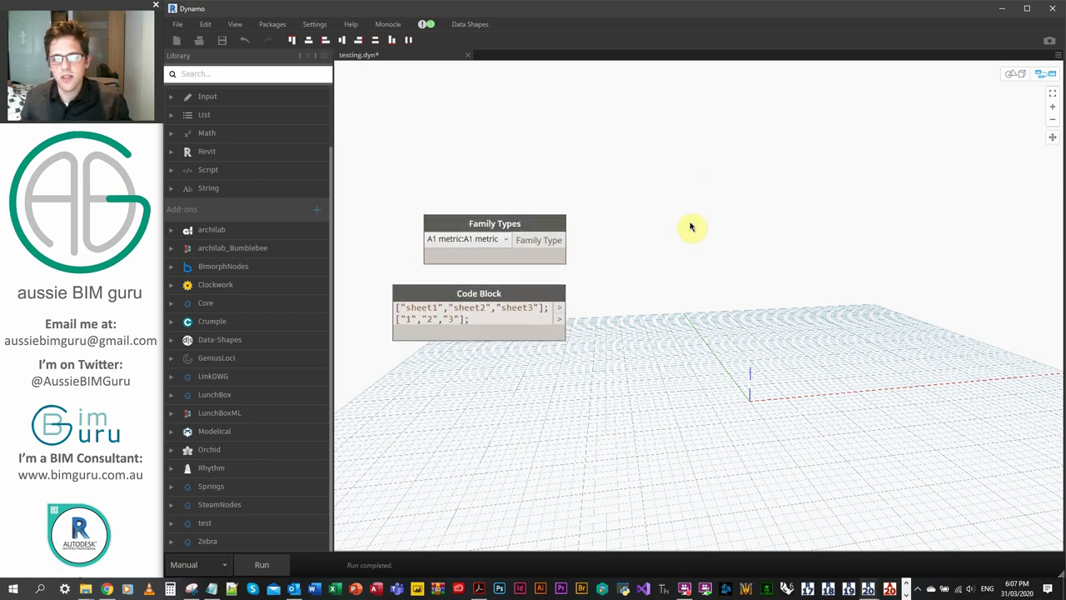
pyautogui.rightClick(692, 226)
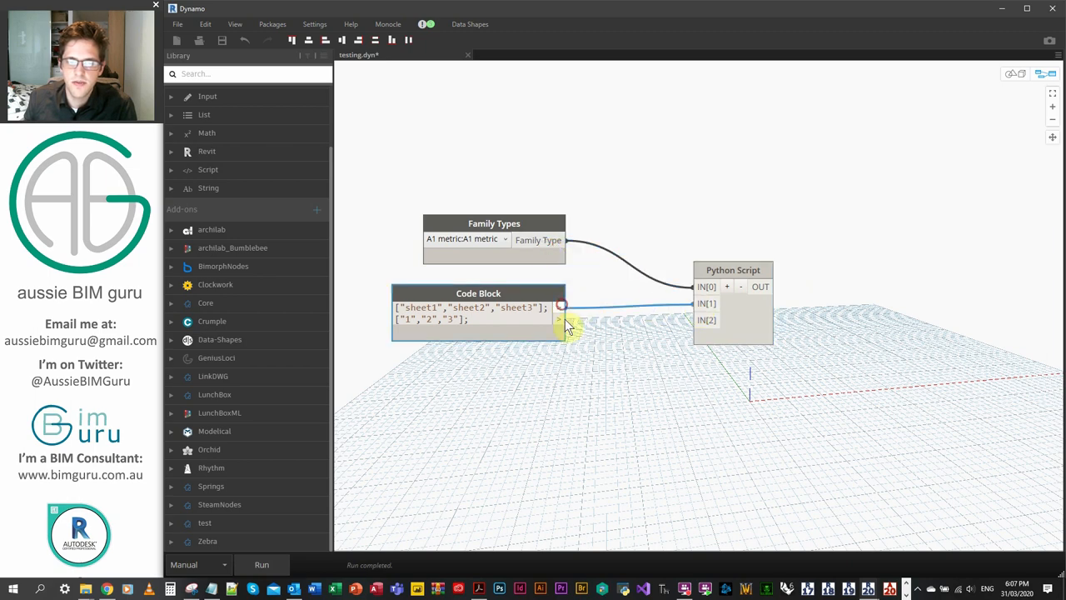
pyautogui.moveTo(733, 270); pyautogui.dragTo(664, 249)
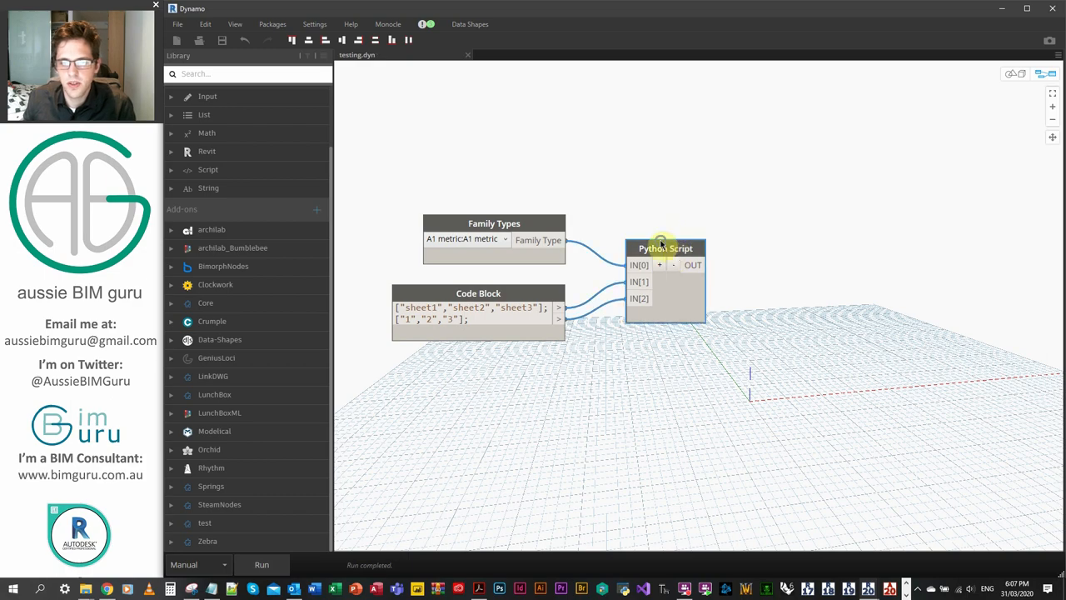
pyautogui.doubleClick(664, 249)
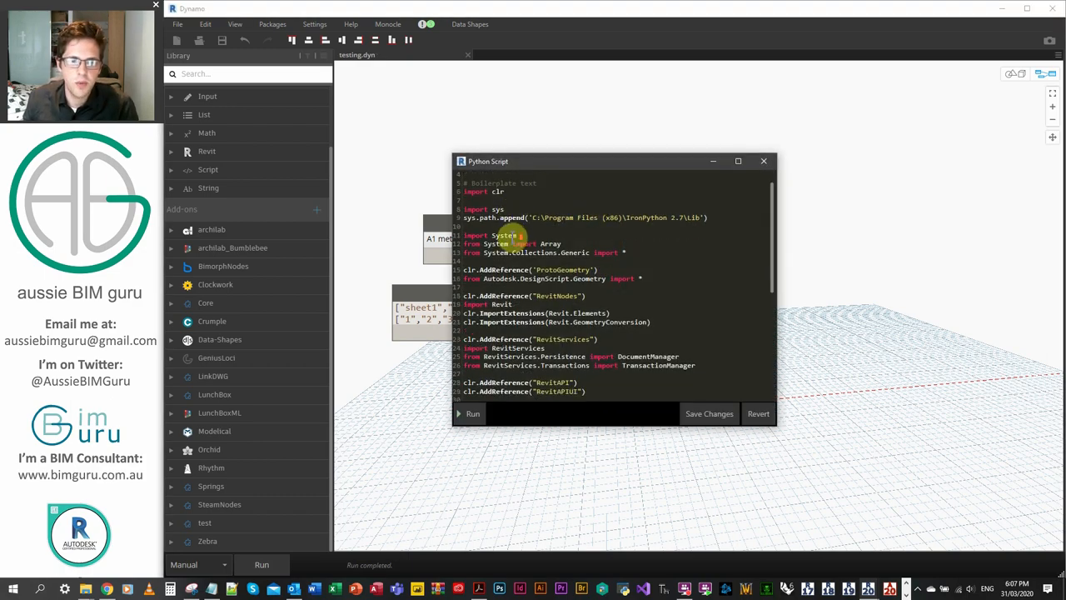
# Remove the uiapp, app and uidoc lines and the RevitAPIUI reference from the Python template.
pyautogui.scroll(-3)
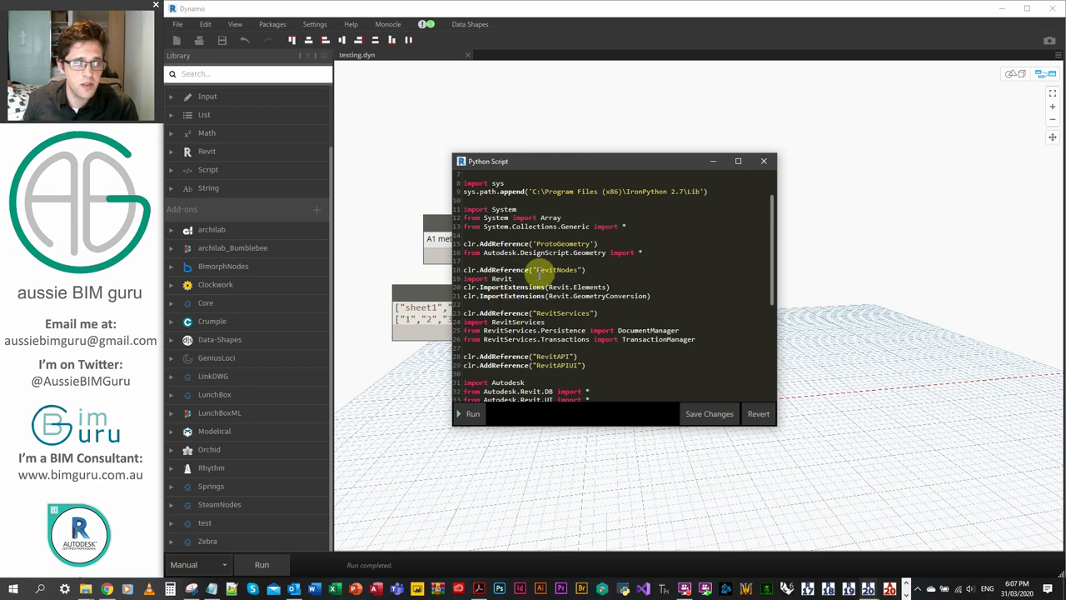
pyautogui.scroll(-3)
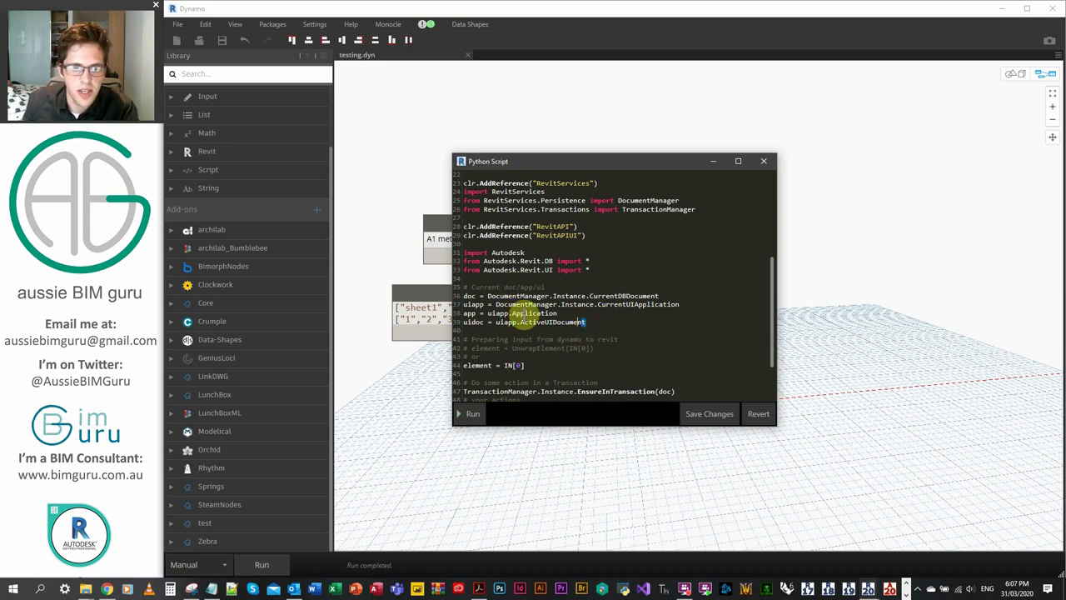
pyautogui.moveTo(463, 303); pyautogui.dragTo(586, 323)
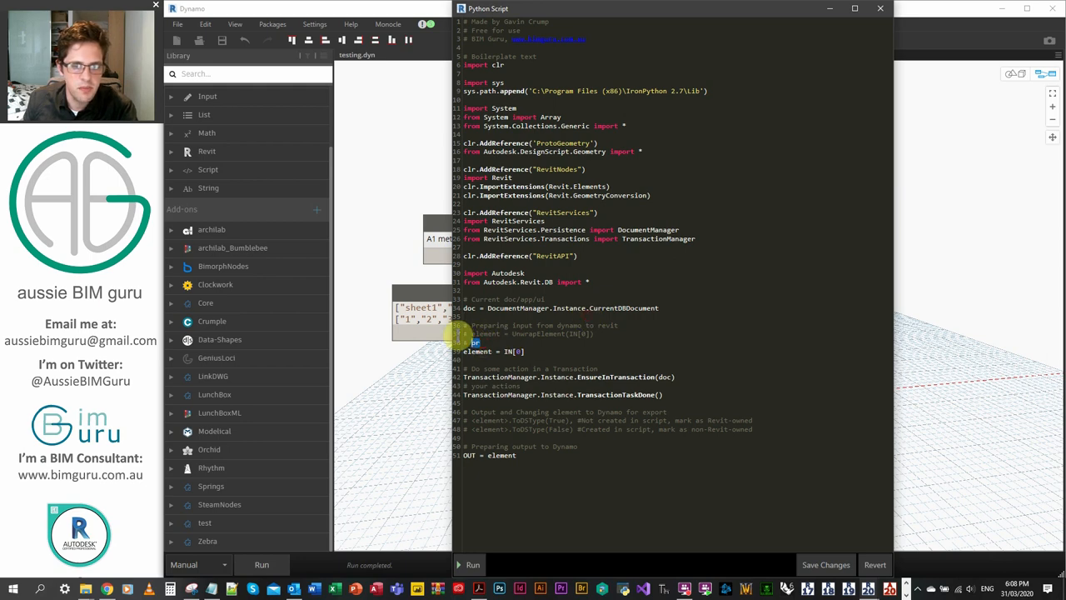
# Define ttb_d = IN[0], nam_d and num_d from IN[1]/IN[2] with isinstance list checks, and set OUT = ttb_d.
pyautogui.press('Delete')
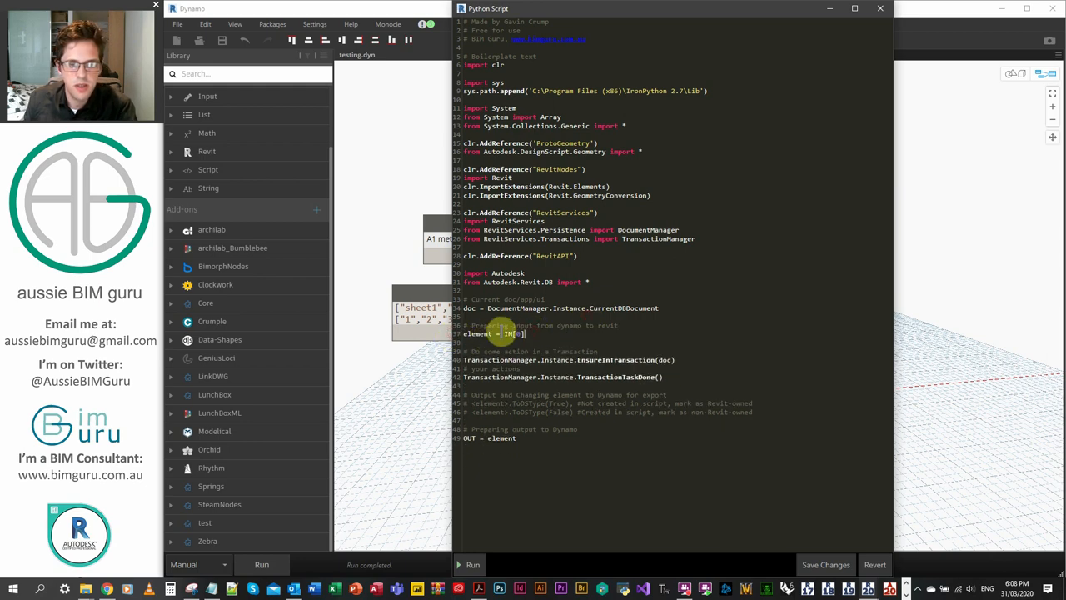
pyautogui.doubleClick(477, 334)
pyautogui.write('tb_d')
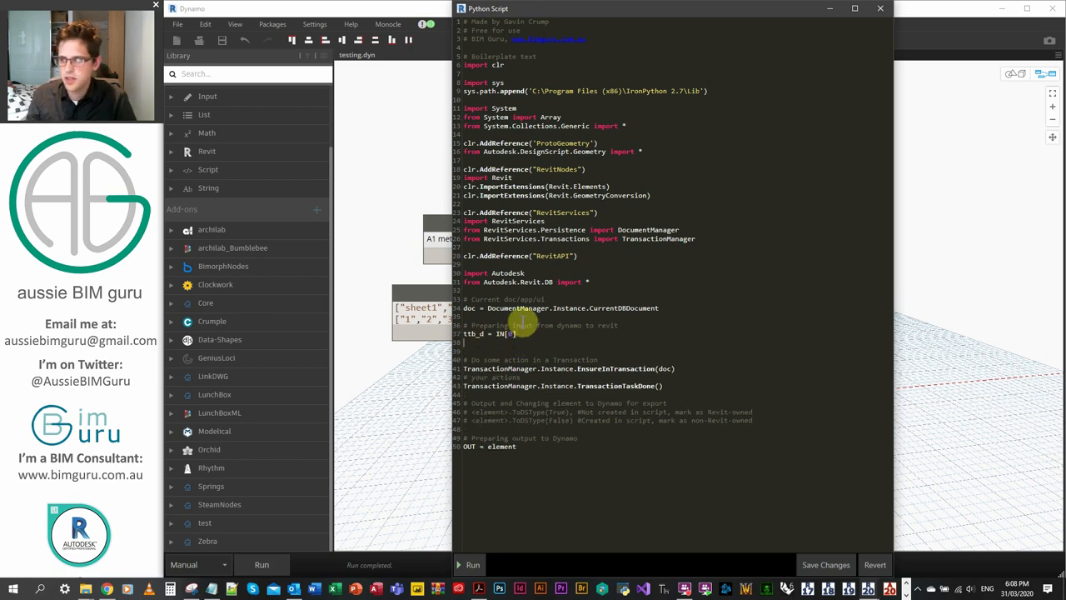
pyautogui.write('nam_d =')
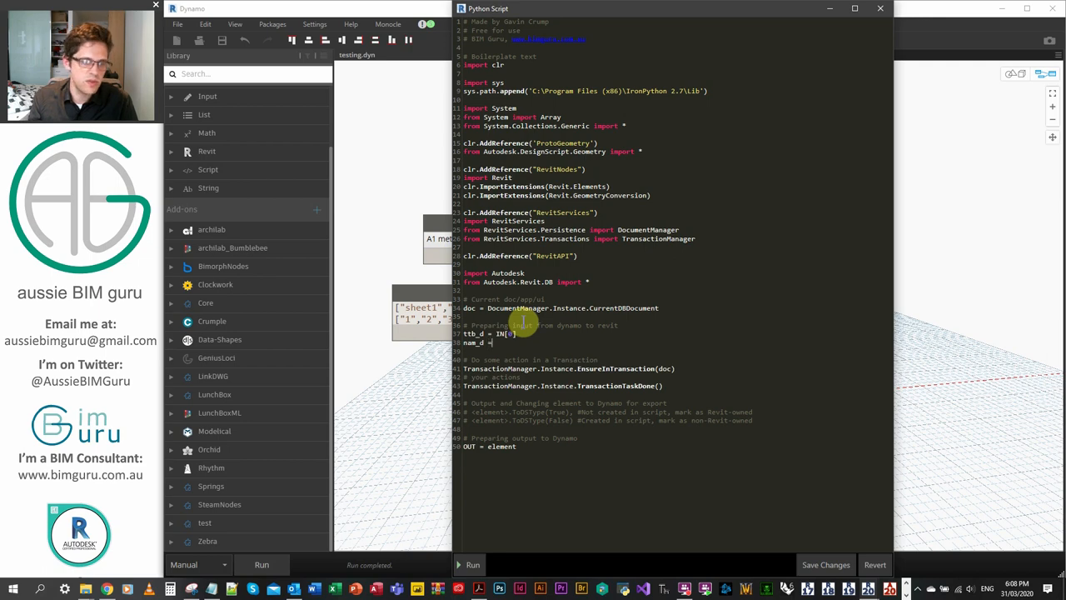
pyautogui.write('IN[1')
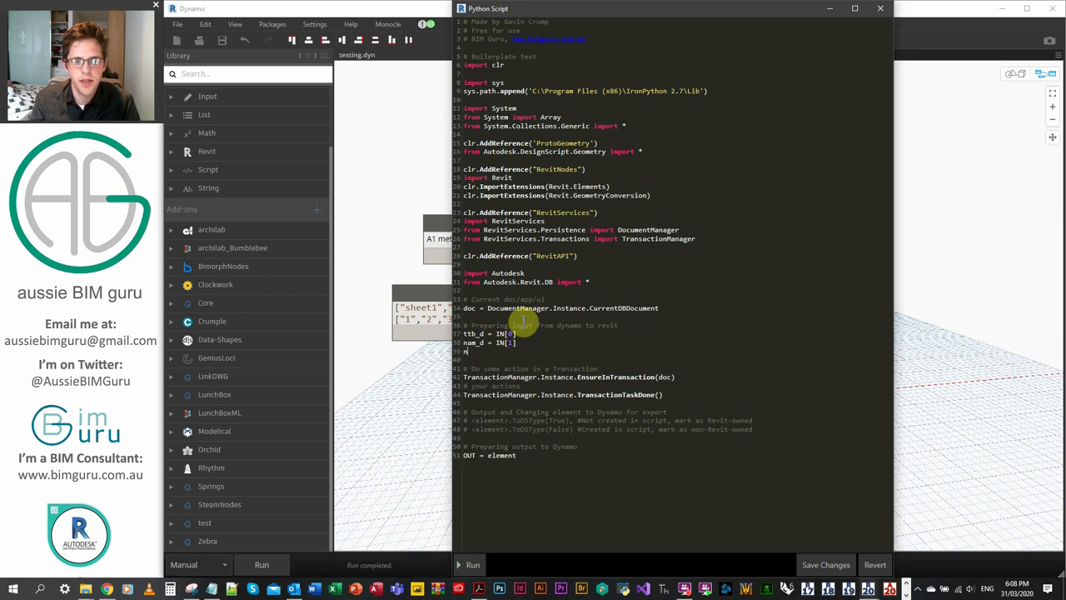
pyautogui.write('um_d =')
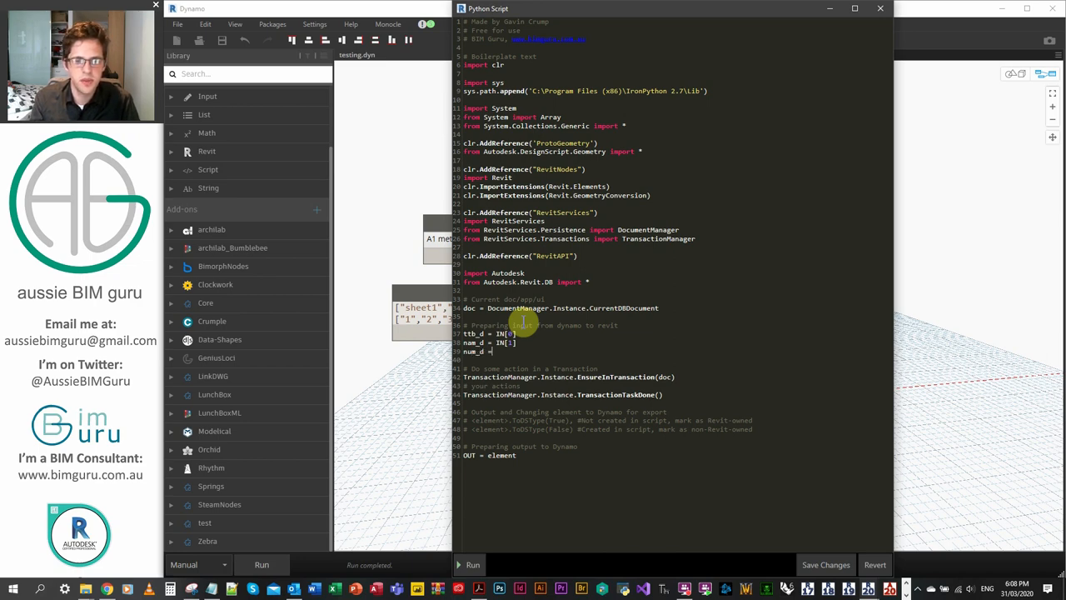
pyautogui.write('IN[2]')
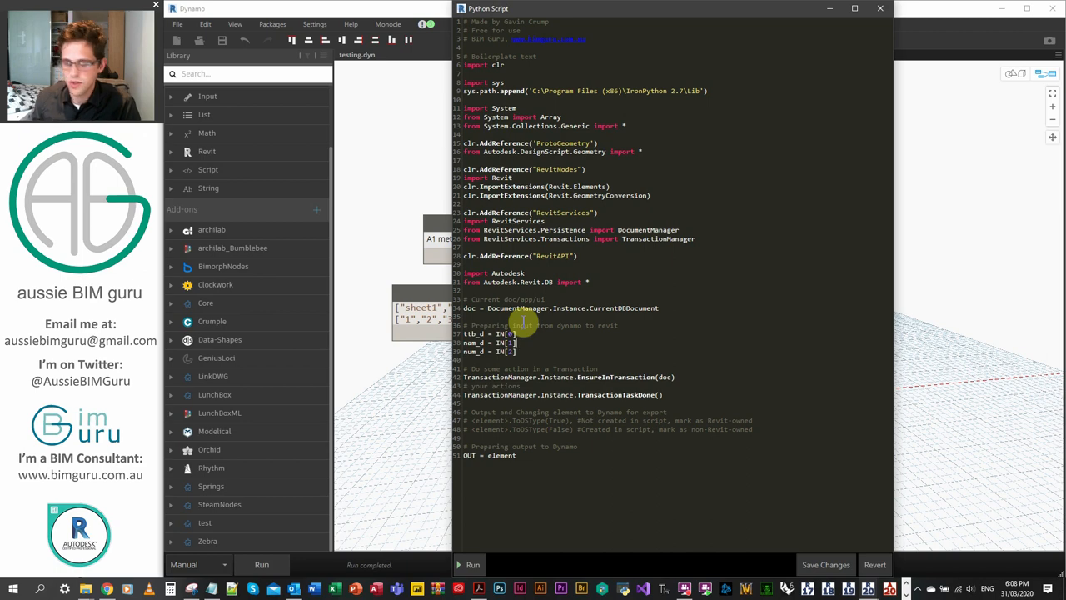
pyautogui.write('if isinstance')
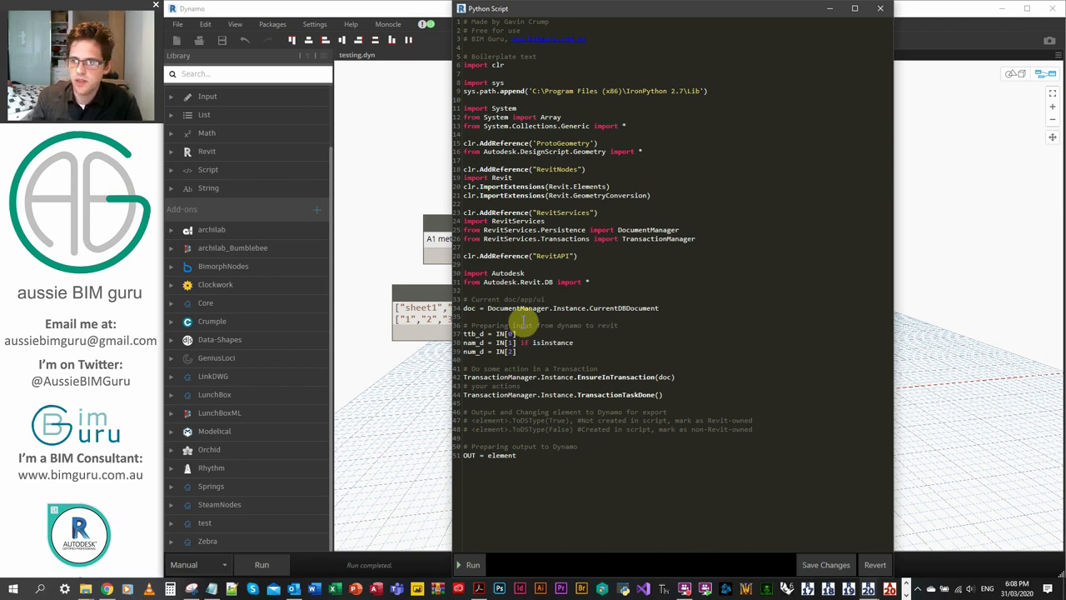
pyautogui.write('(IN')
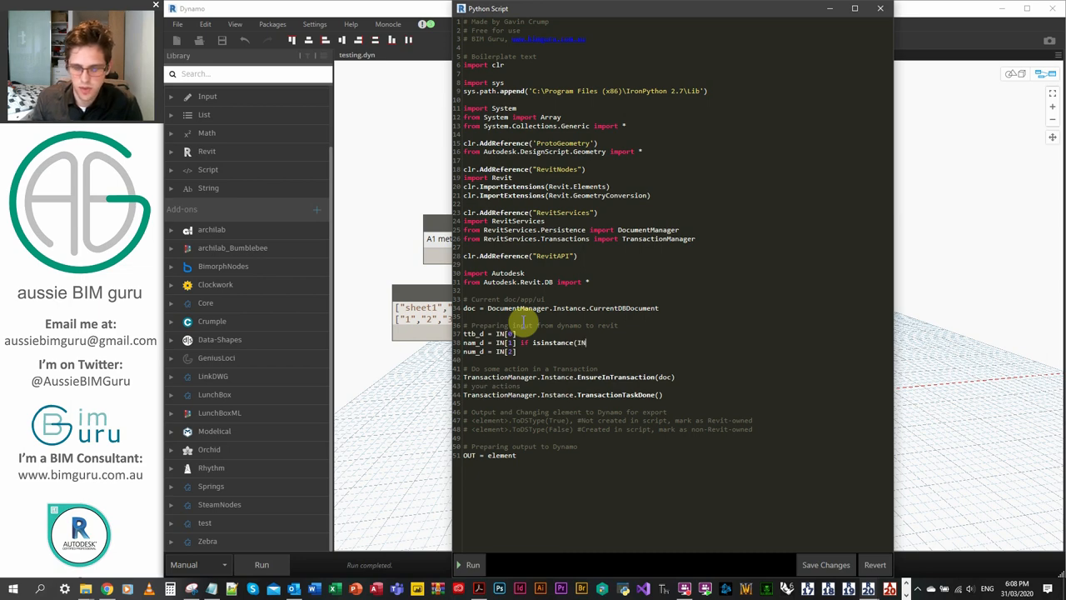
pyautogui.write('[1], list) else [IN[1')
pyautogui.click(489, 351)
pyautogui.write(' if isinstance(IN[2], list) else [IN[2]')
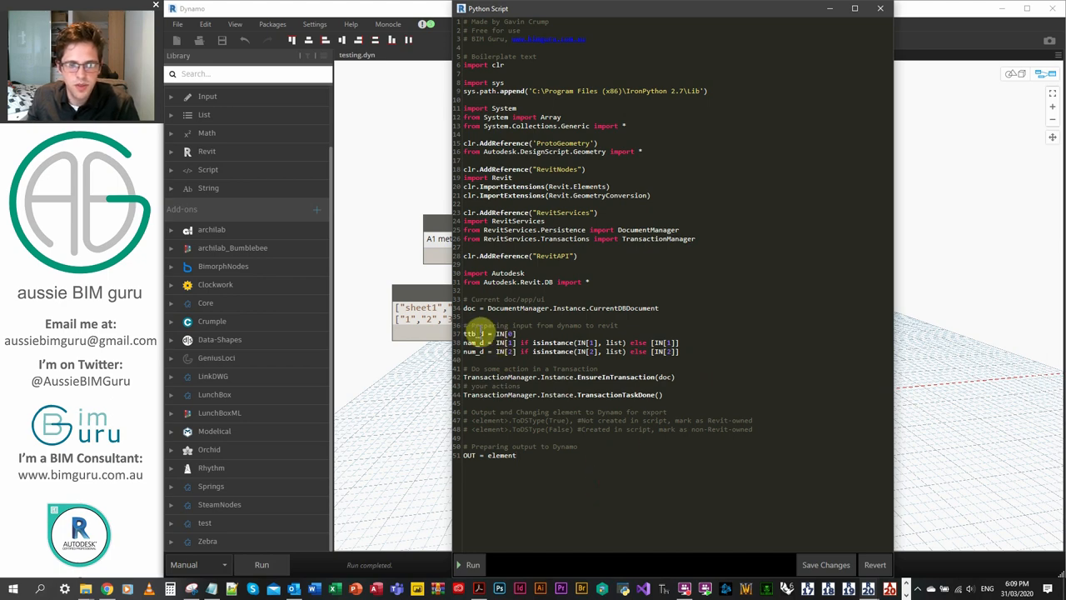
pyautogui.doubleClick(502, 456)
pyautogui.write('tb_d')
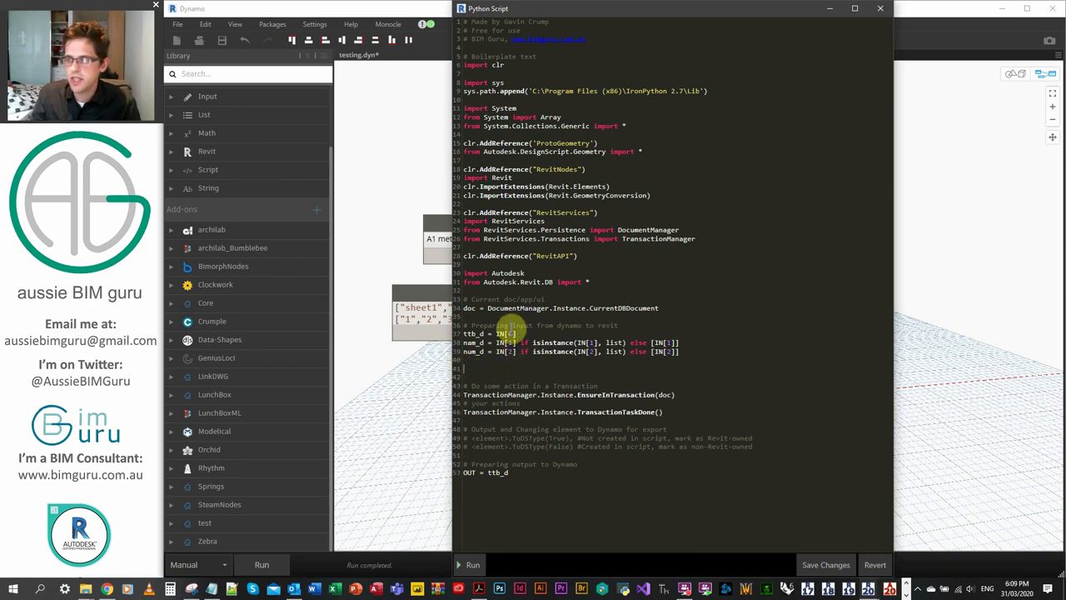
# Start an empty sheets list and write ttb_r = UnwrapElement(ttb_d).
pyautogui.write('Sh')
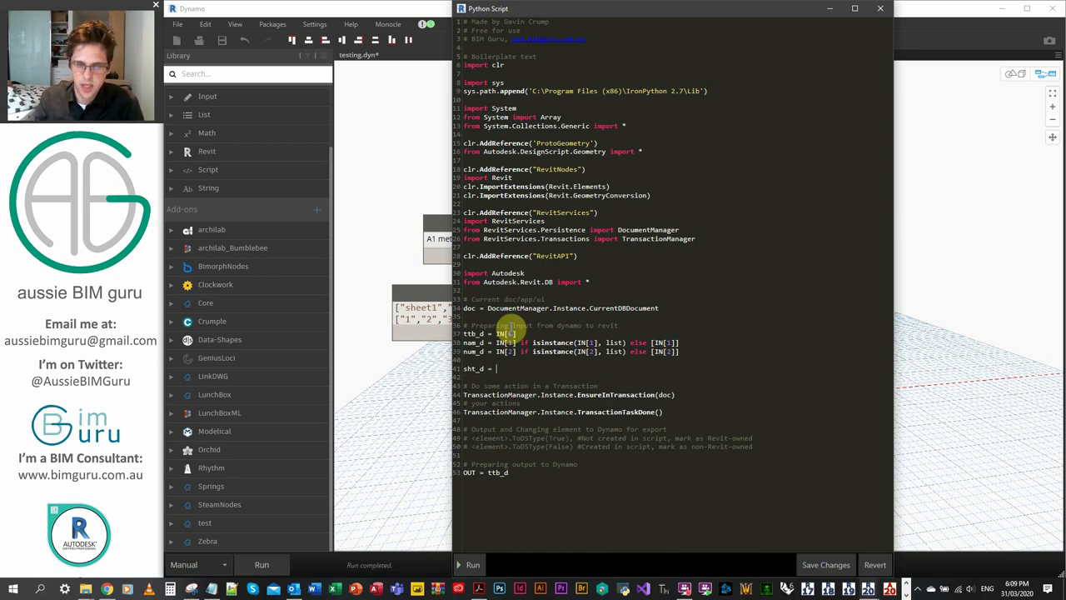
pyautogui.write('[]')
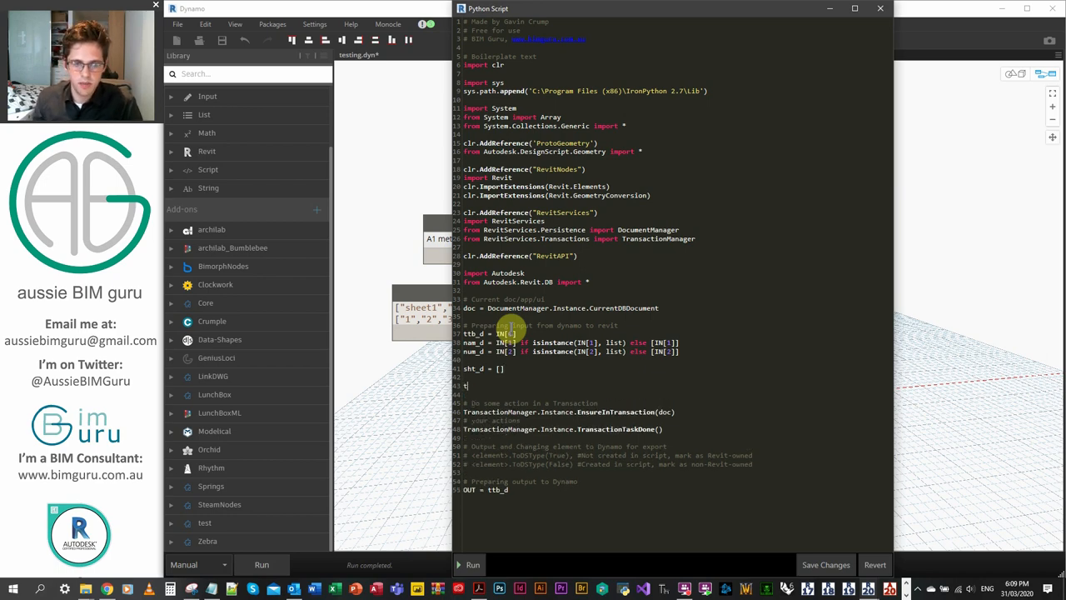
pyautogui.write('ttb_r =')
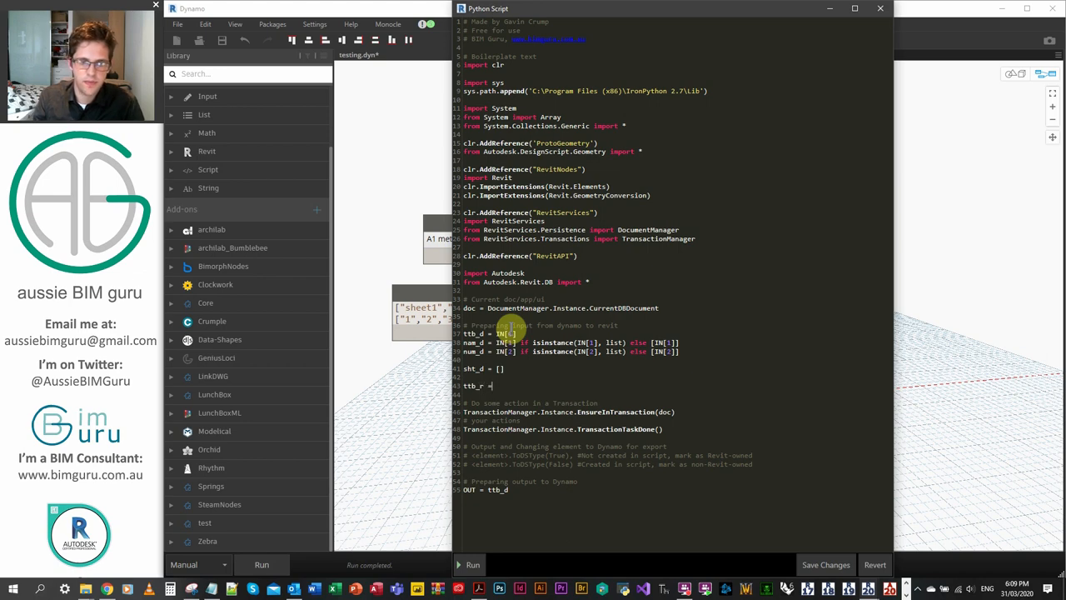
pyautogui.write('UnwrapElement(ttb')
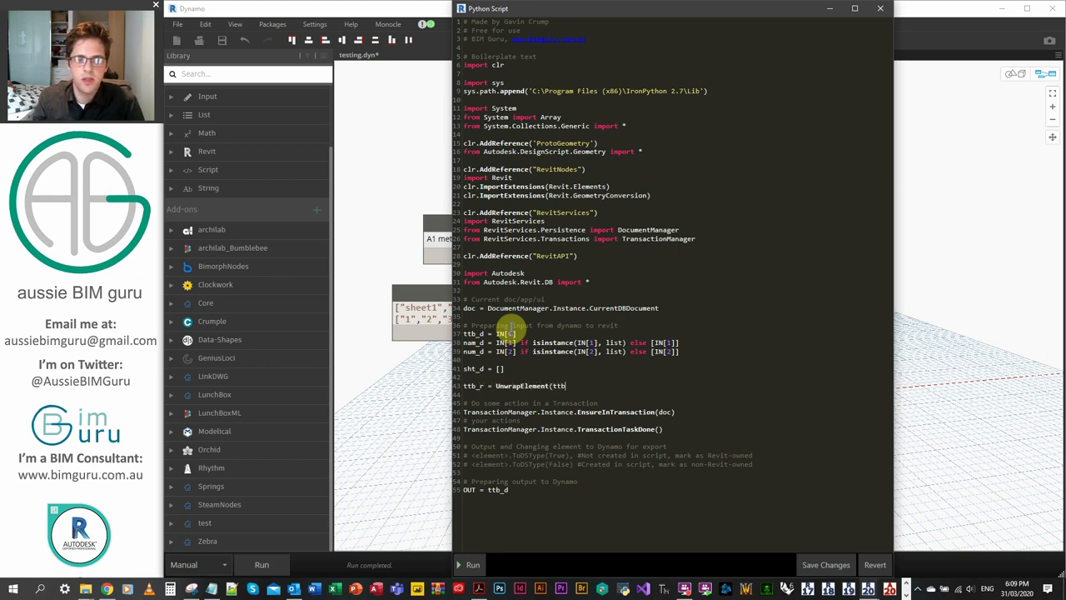
pyautogui.write('_d).')
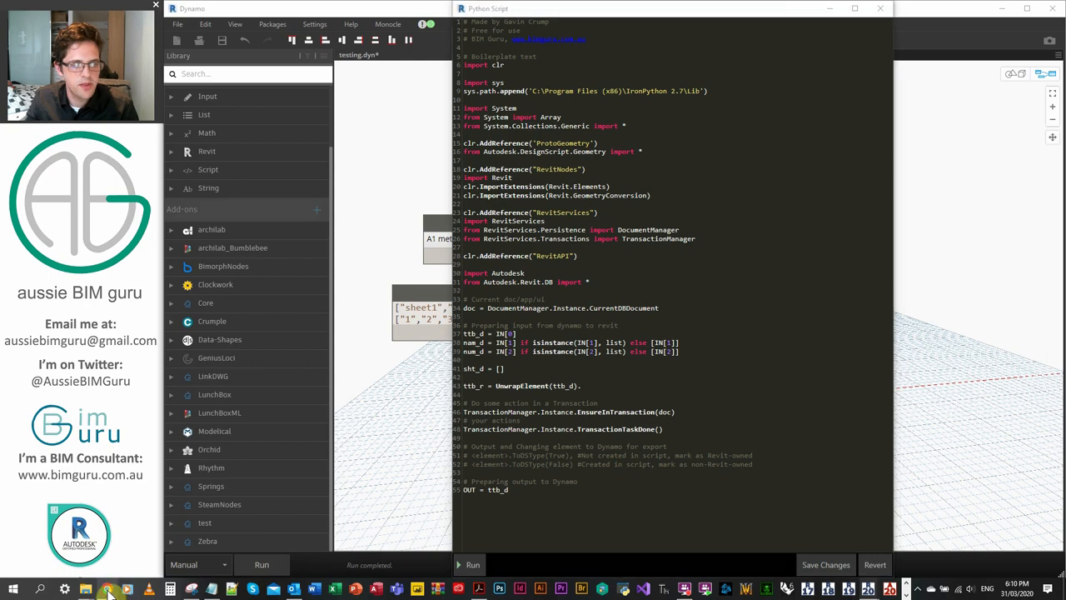
pyautogui.click(107, 586)
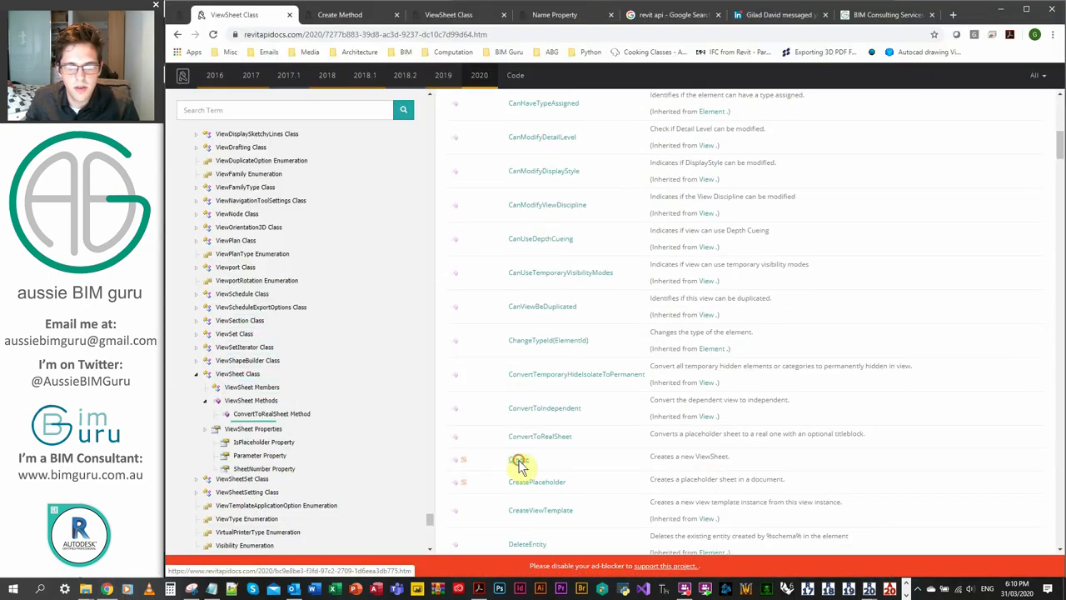
pyautogui.click(519, 457)
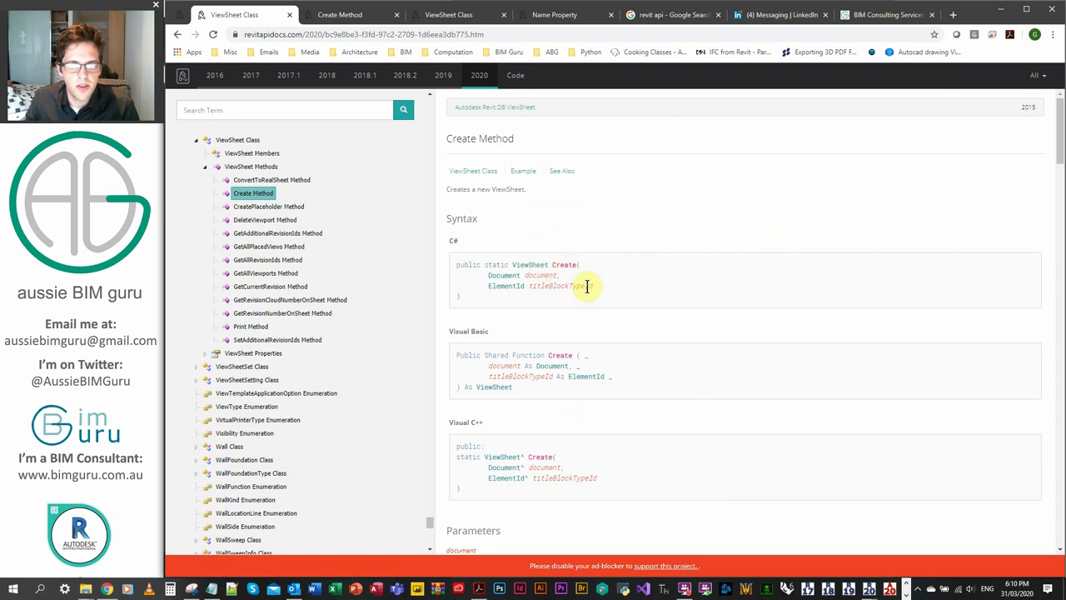
pyautogui.doubleClick(581, 287)
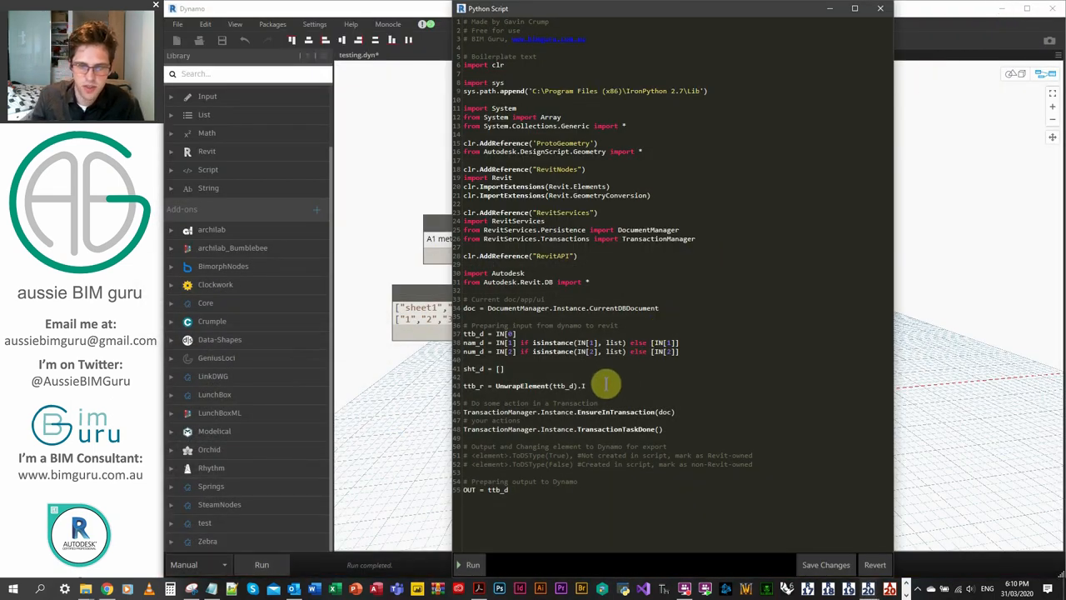
# Append .Id so ttb_r holds the unwrapped title block's Id.
pyautogui.write('Id')
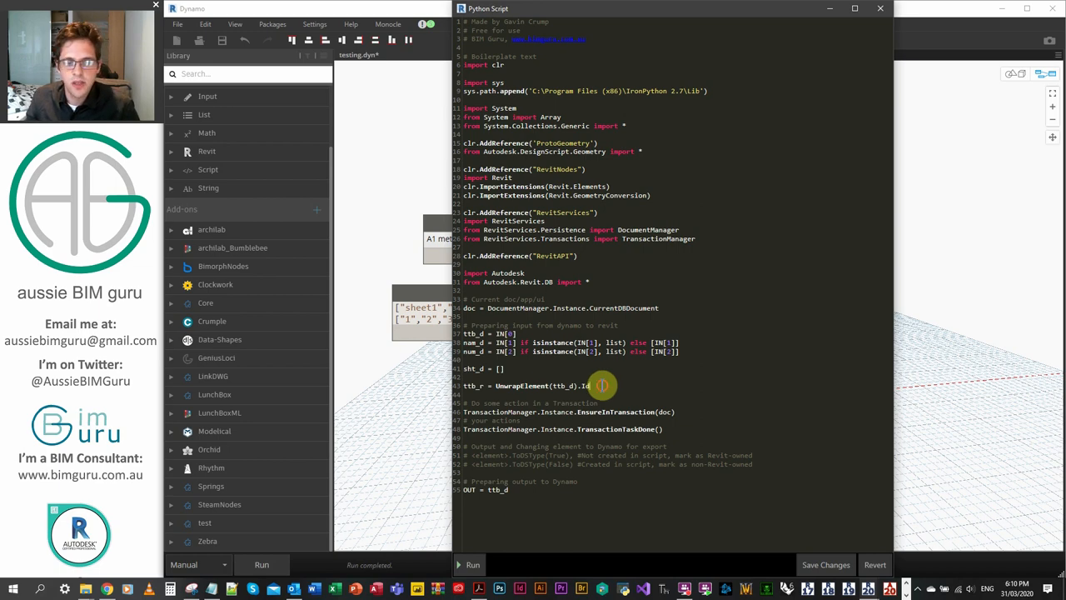
pyautogui.moveTo(520, 486)
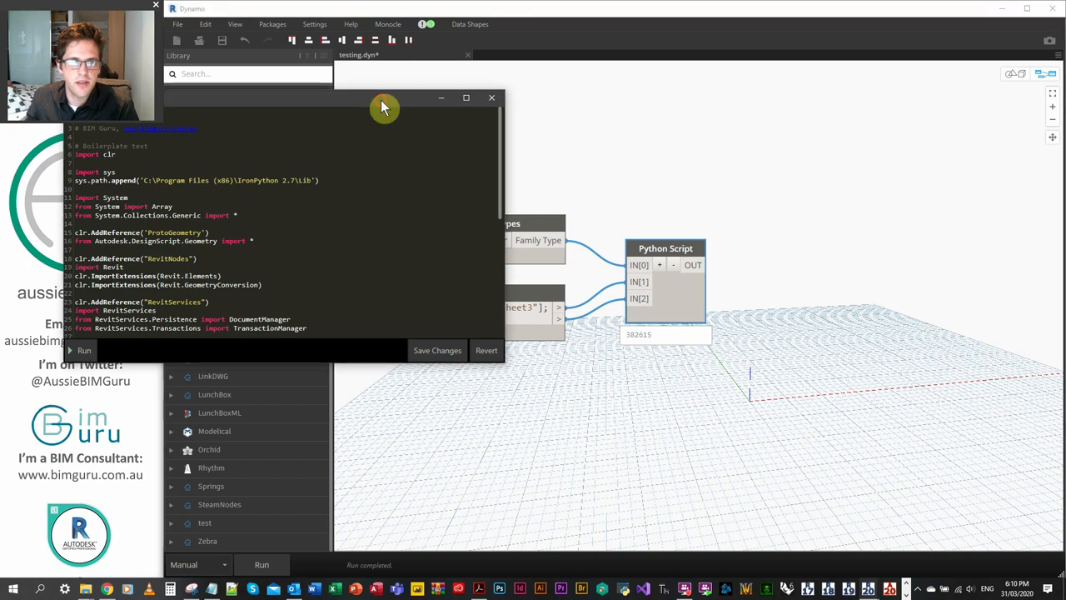
pyautogui.click(466, 97)
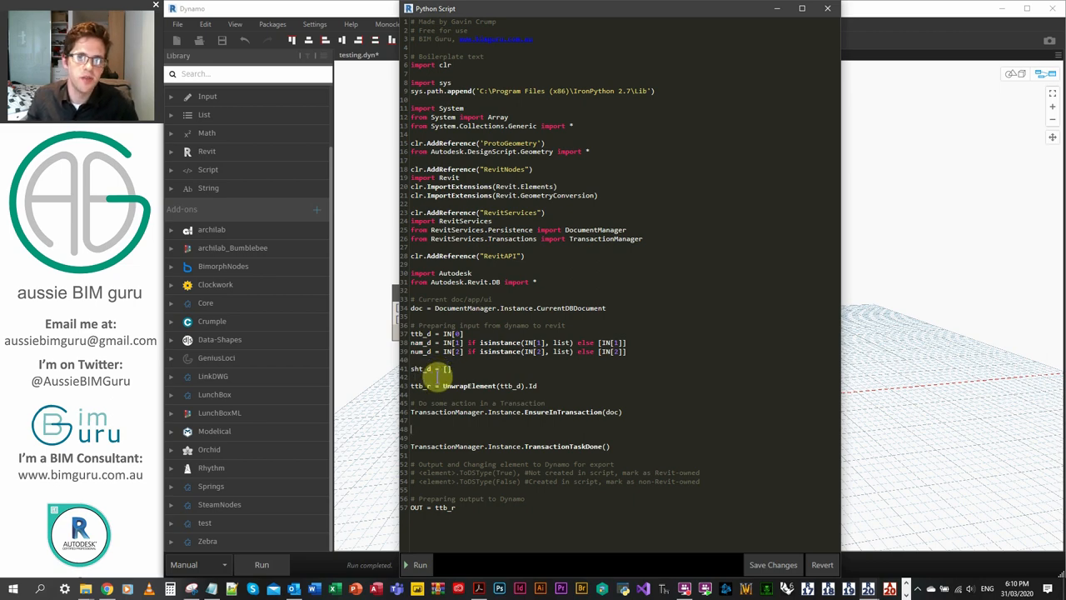
# Write the loop header for na, nu in zip(nam_d, num_d) pairing sheet names and numbers.
pyautogui.write('f')
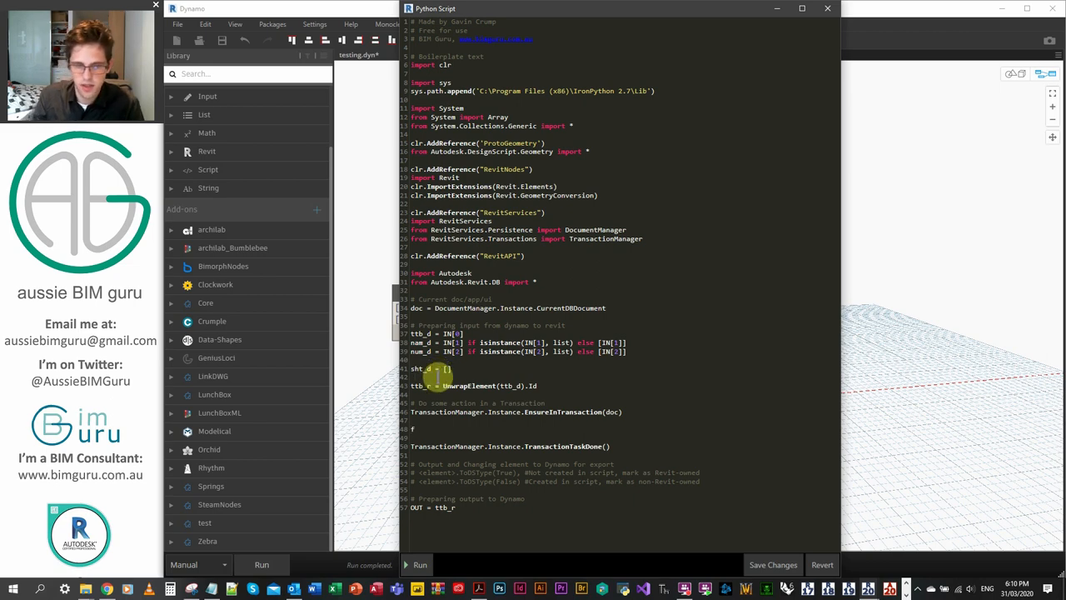
pyautogui.write('or na,')
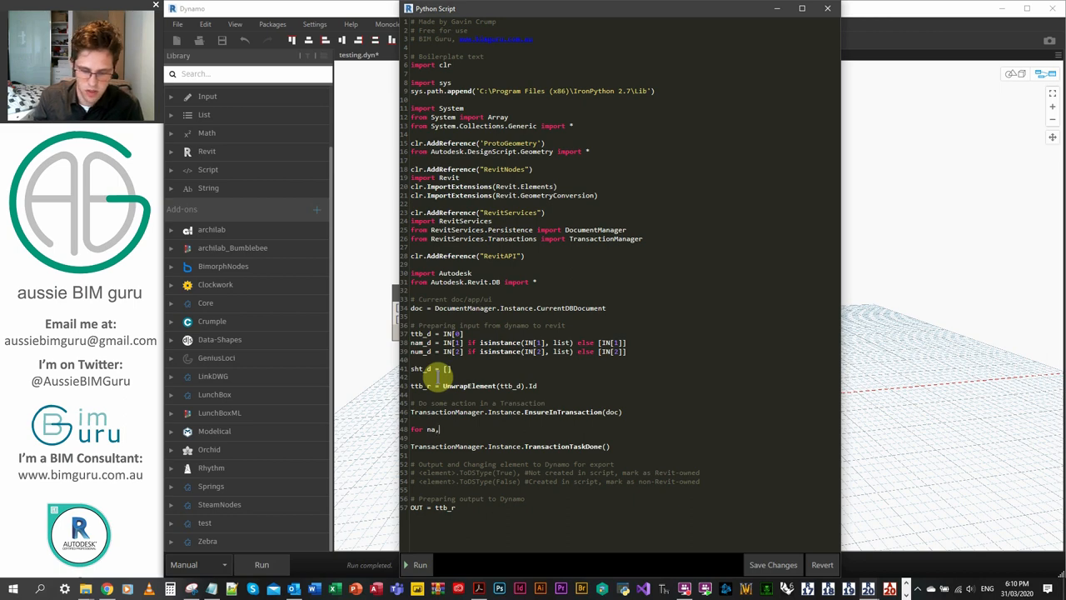
pyautogui.write('nu')
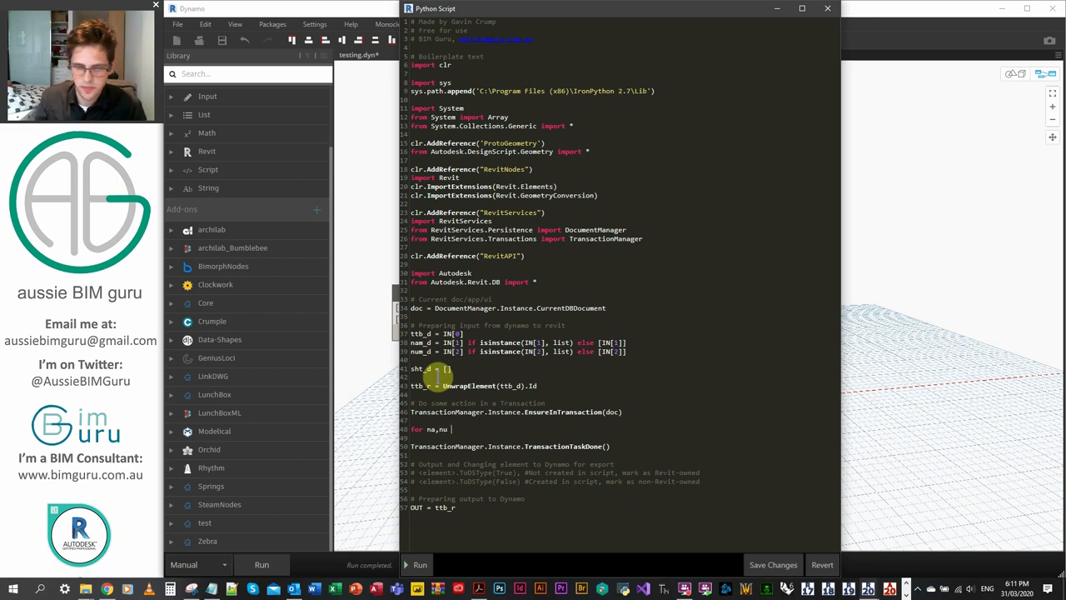
pyautogui.write('in zip')
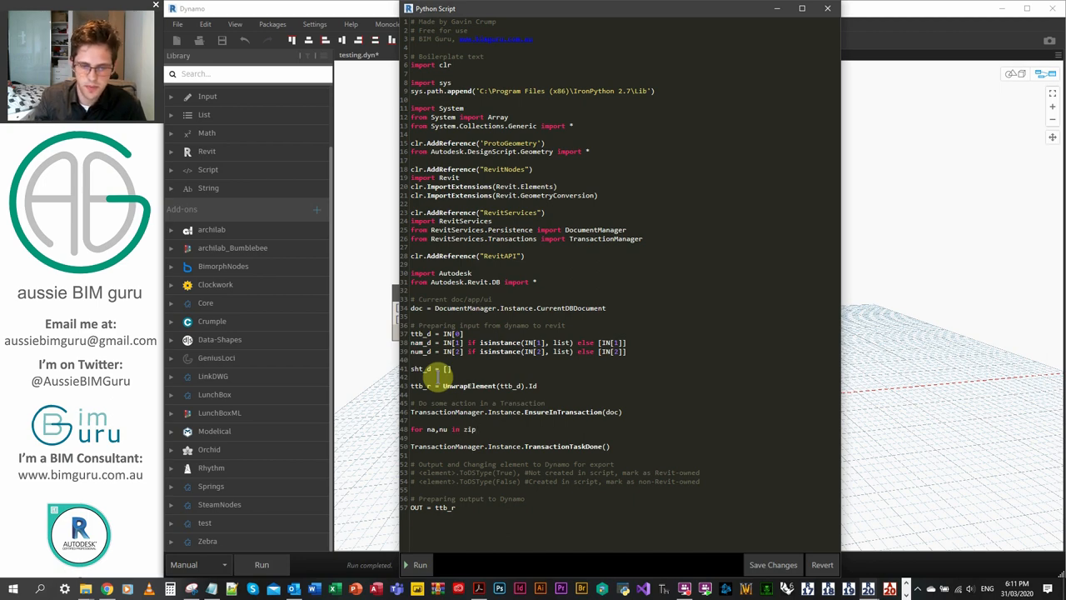
pyautogui.write('(')
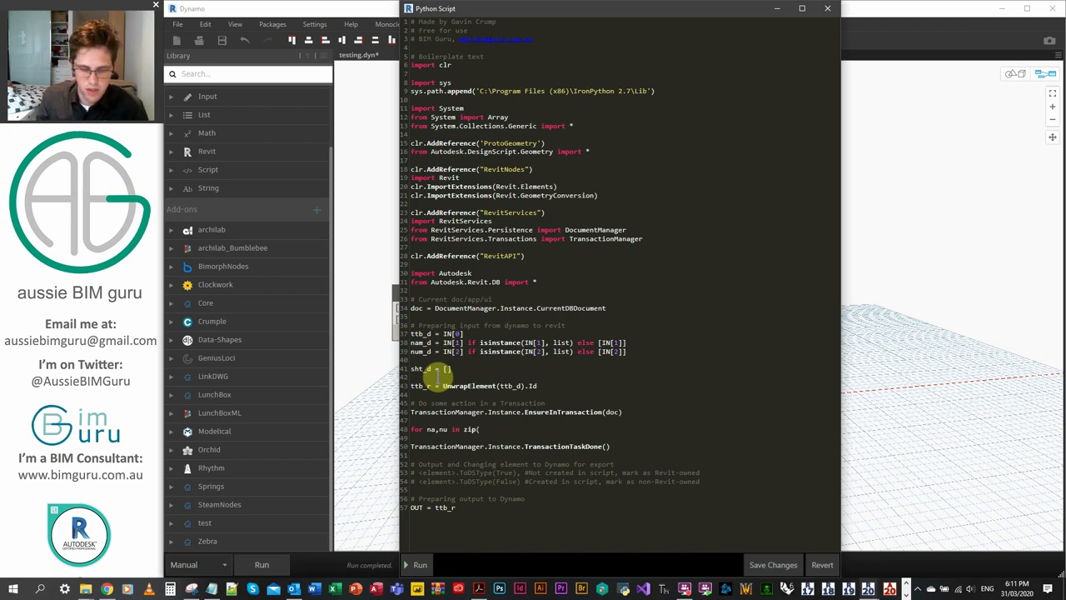
pyautogui.write('nam_d')
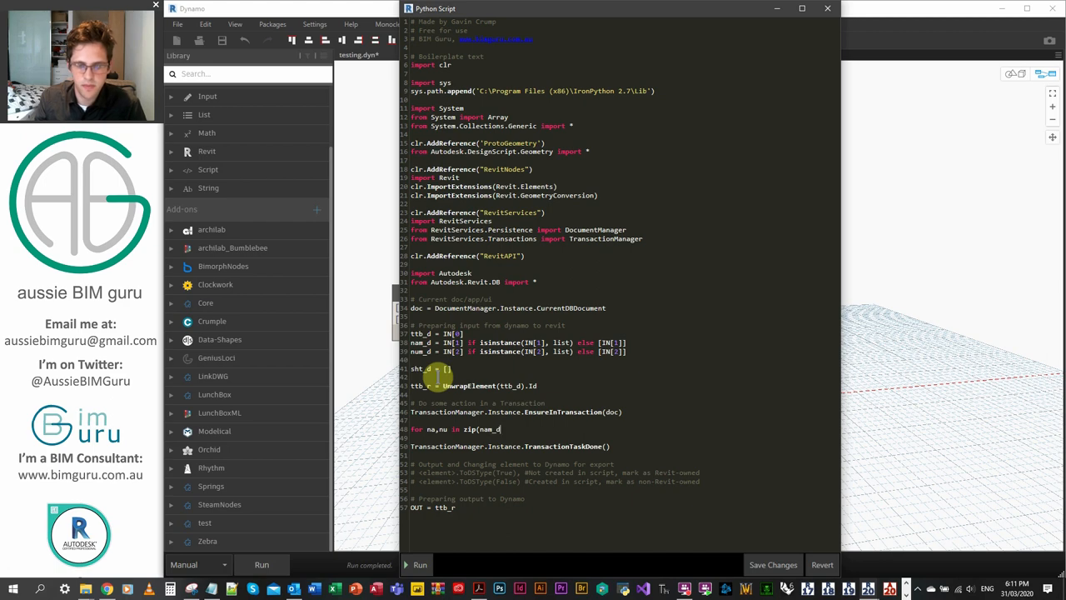
pyautogui.write(', num_d):')
pyautogui.write('sht =')
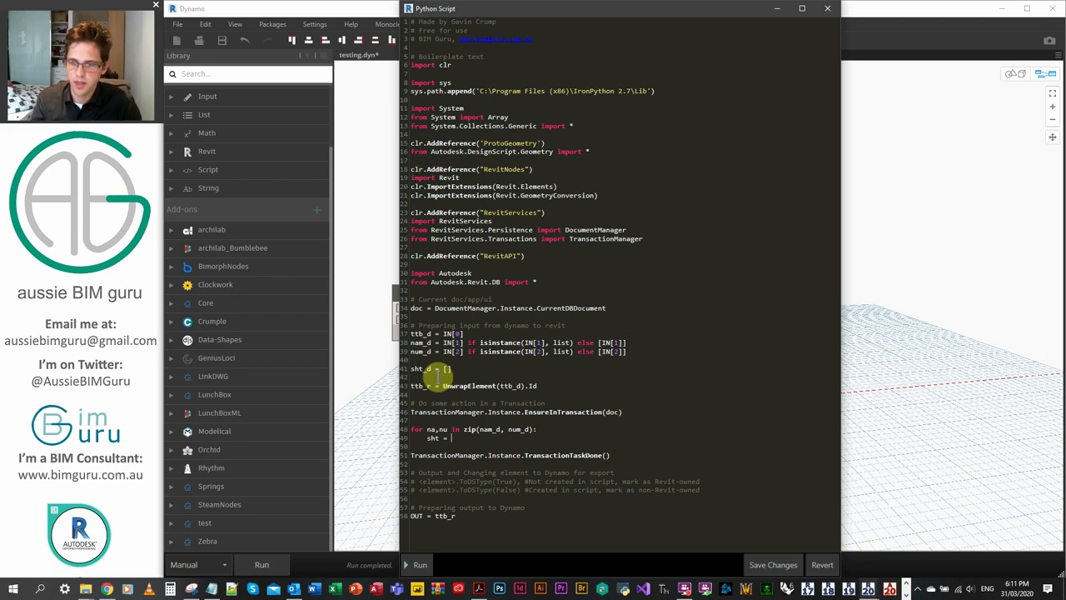
# Inside the loop create each sheet with sht = ViewSheet.Create(doc, ttb_r).
pyautogui.write('ViewSheet')
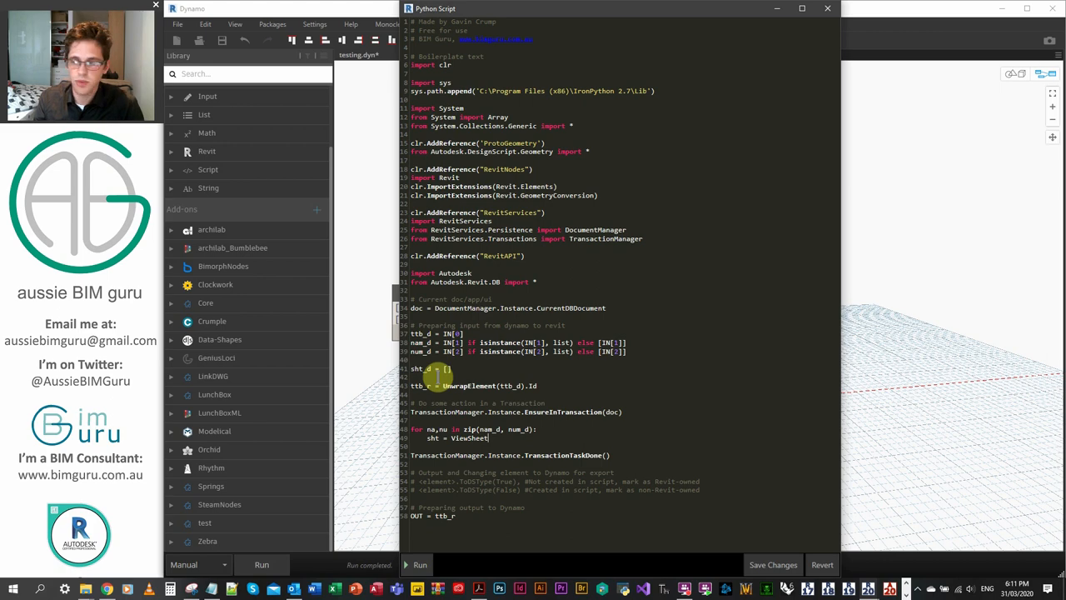
pyautogui.write('.Create')
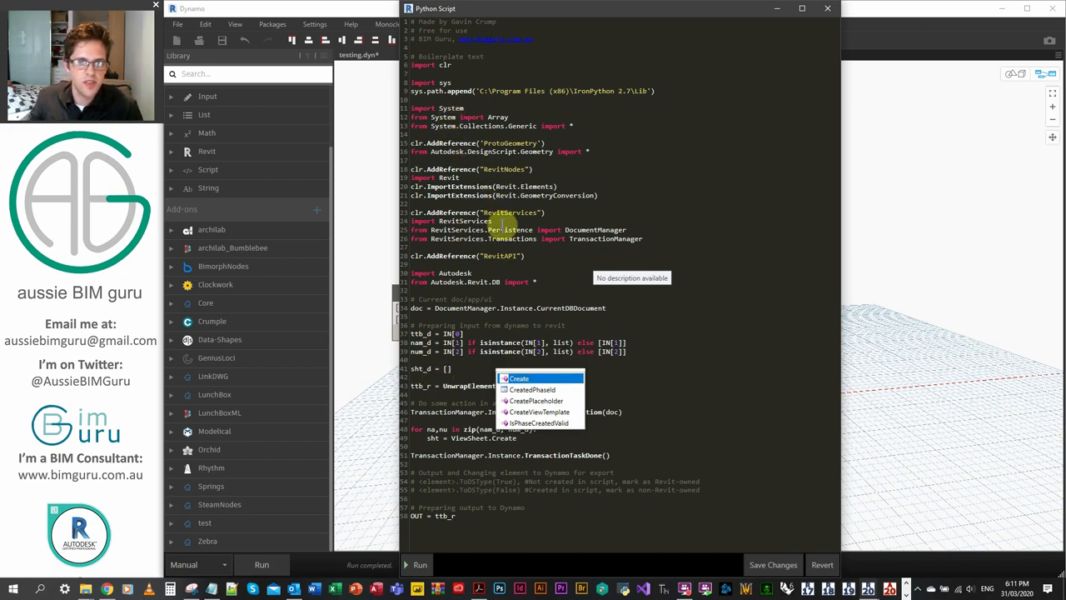
pyautogui.moveTo(536, 420)
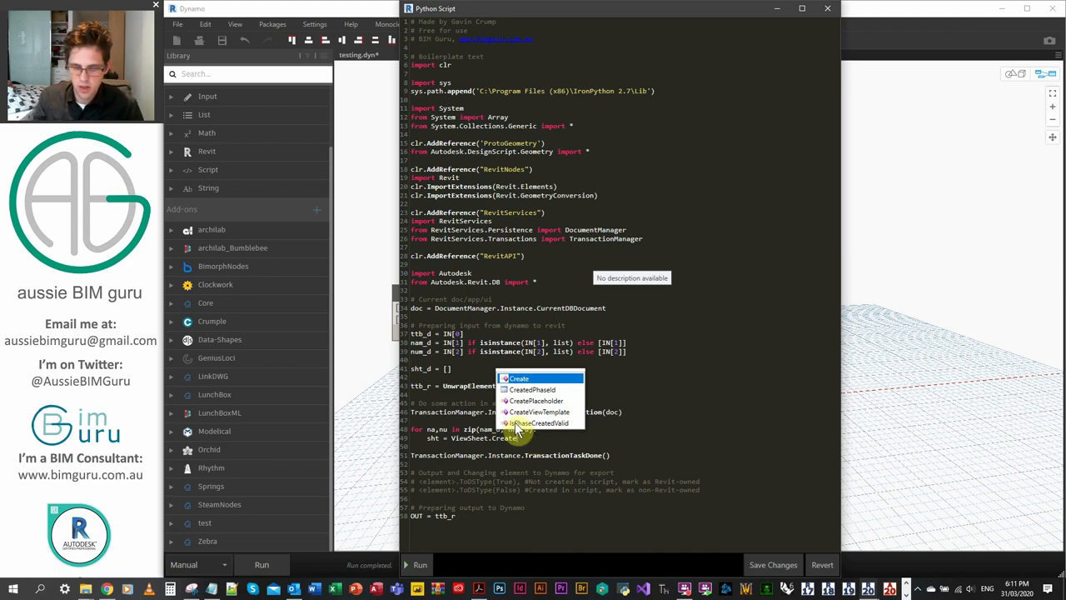
pyautogui.click(528, 377)
pyautogui.write('(doc,')
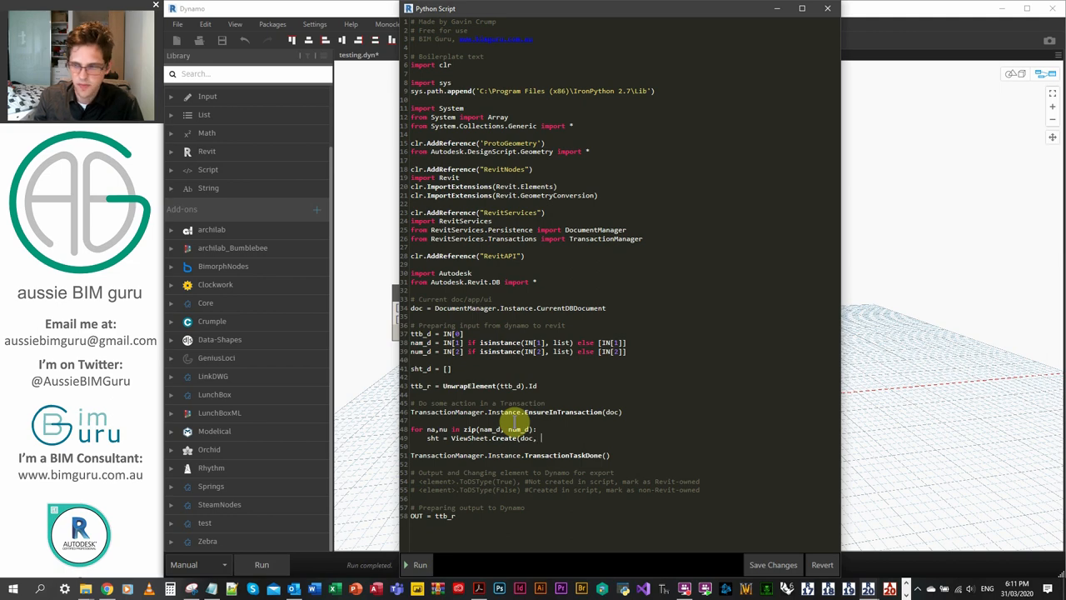
pyautogui.write('ttb_r)')
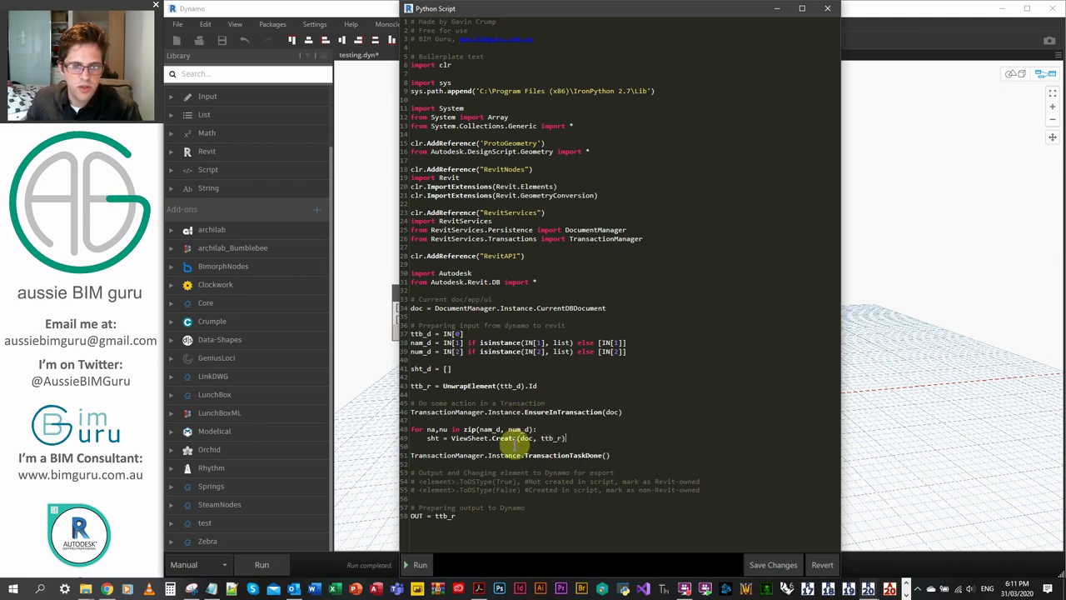
pyautogui.moveTo(576, 436)
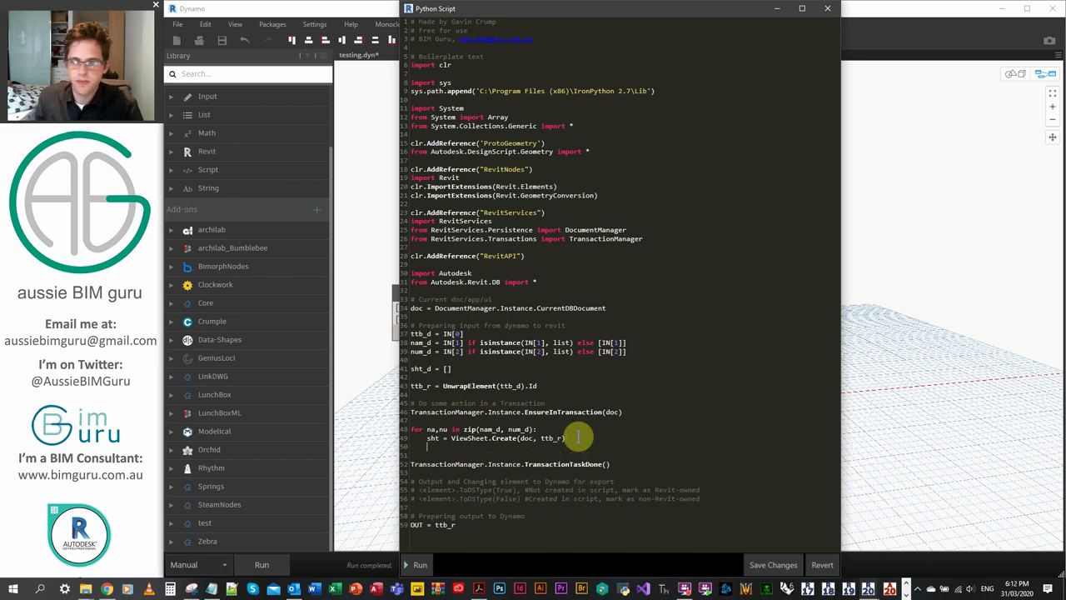
# Set each sheet's Name and SheetNumber from na and nu, and begin sht_d.append(sht.
pyautogui.write('sht.M')
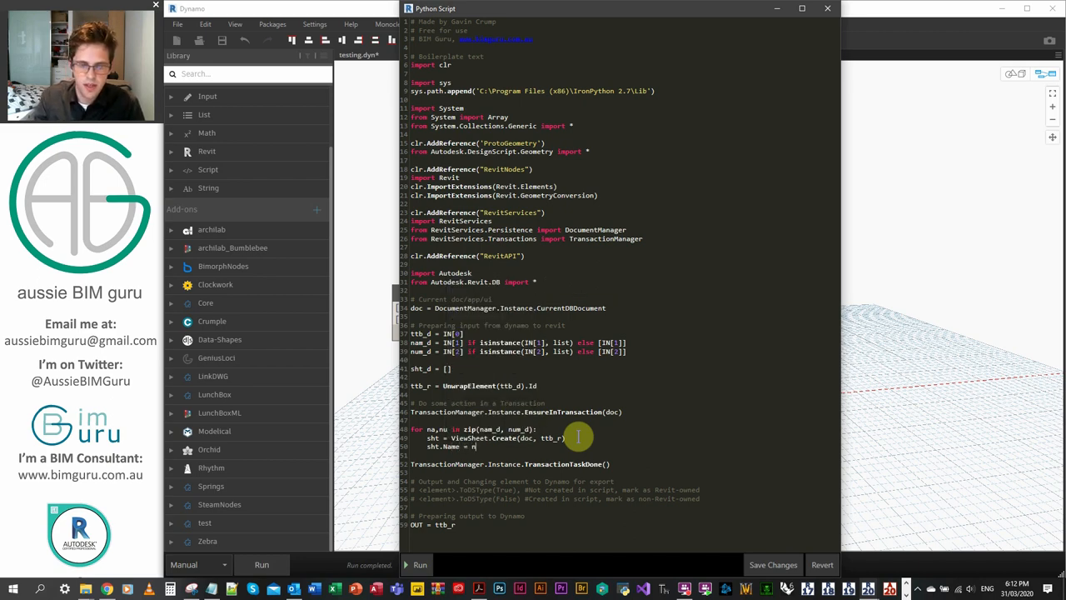
pyautogui.write('a')
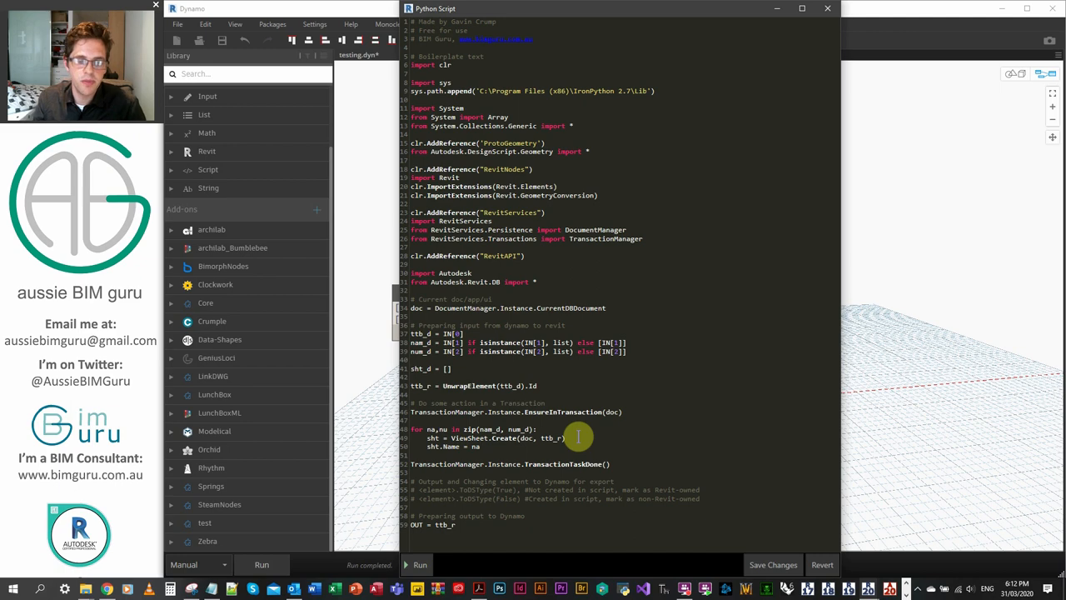
pyautogui.write('sht')
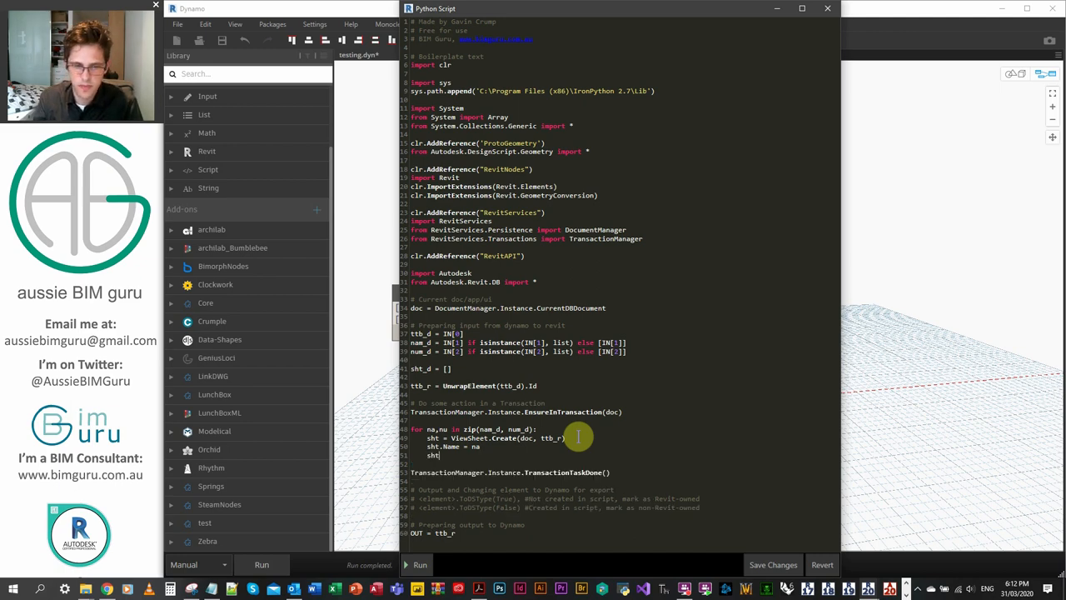
pyautogui.write('SheetNumber = nu')
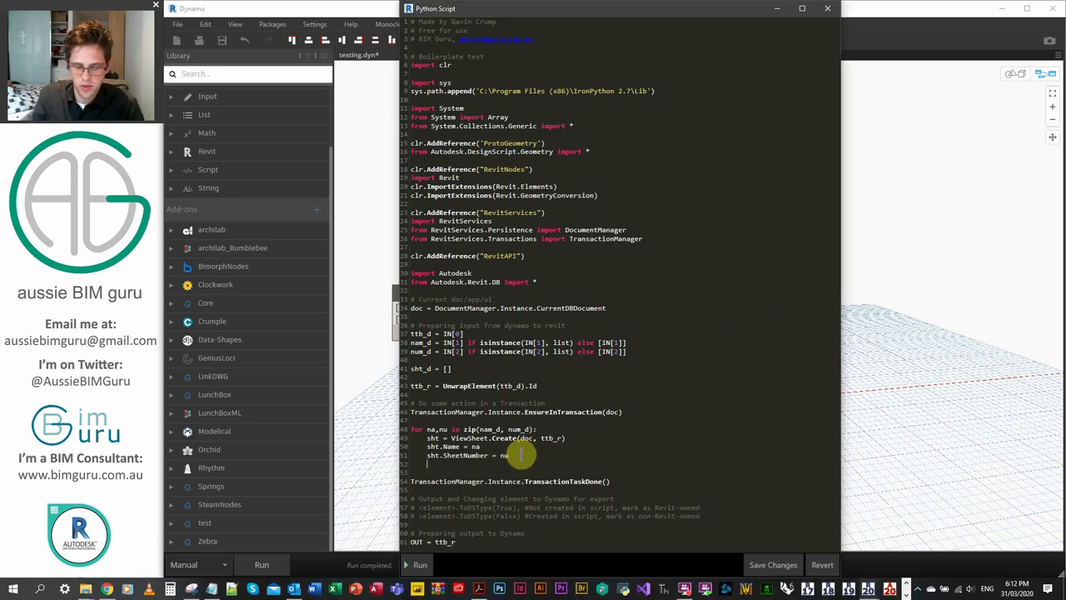
pyautogui.write('sht_d.append(s')
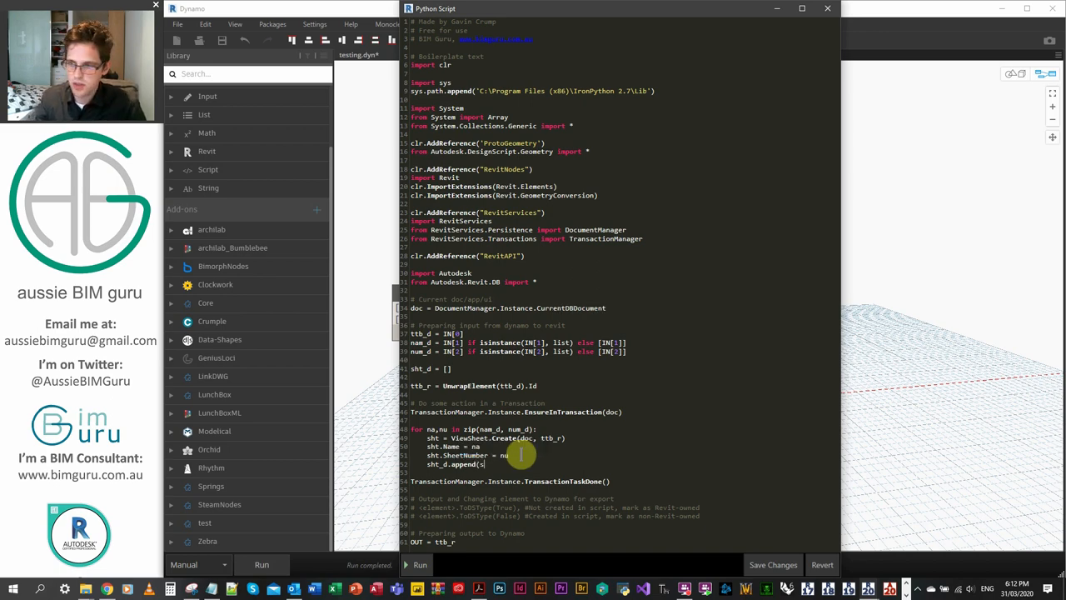
pyautogui.write('.To')
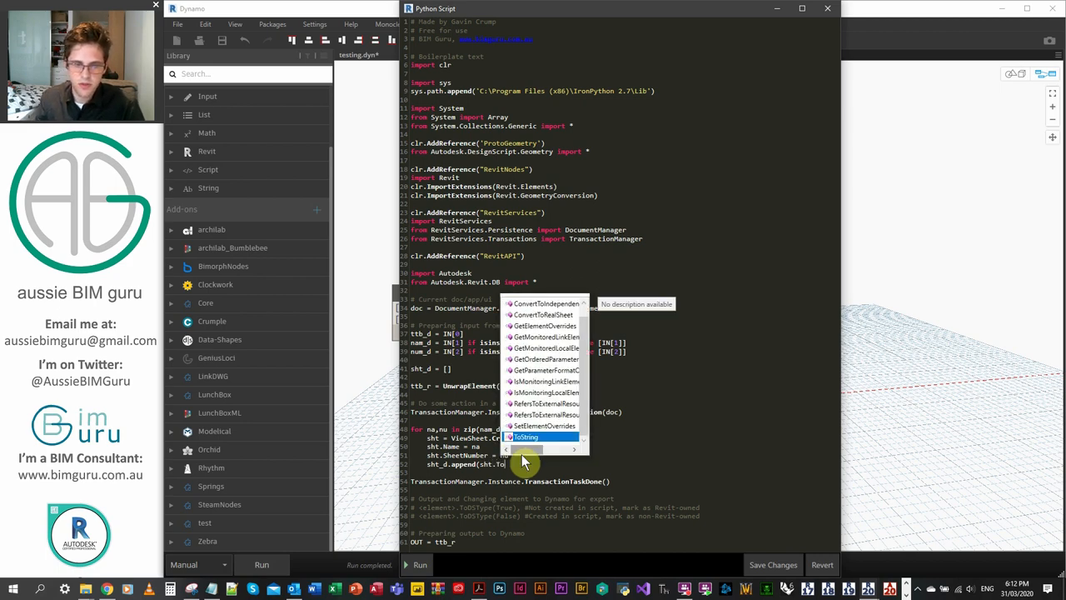
# Append each created sheet to sht_d as ToDSType(False), completing the loop body.
pyautogui.click(526, 436)
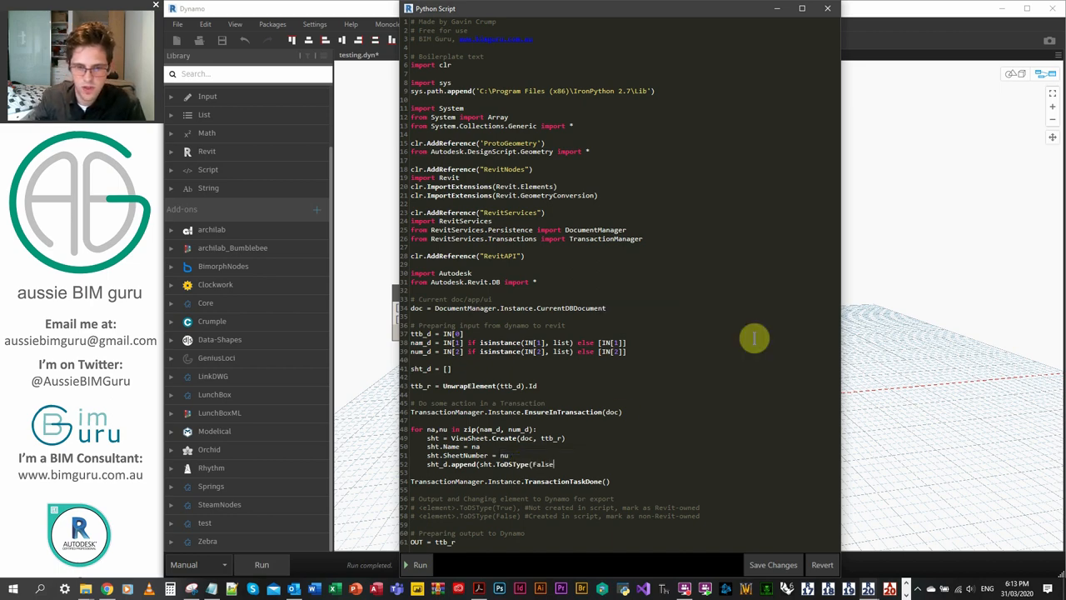
pyautogui.write('))')
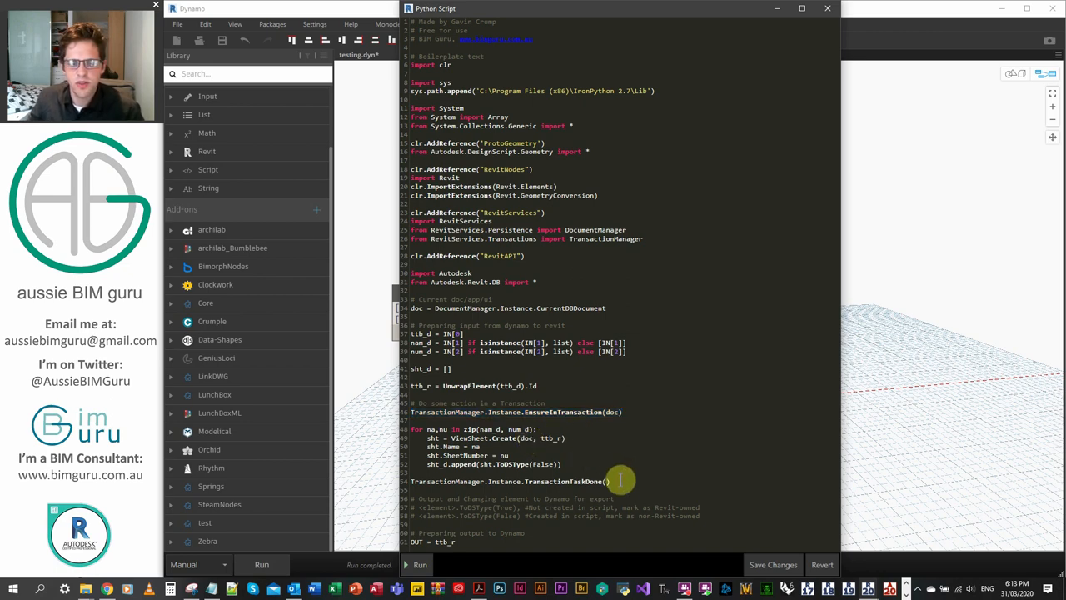
pyautogui.moveTo(698, 511)
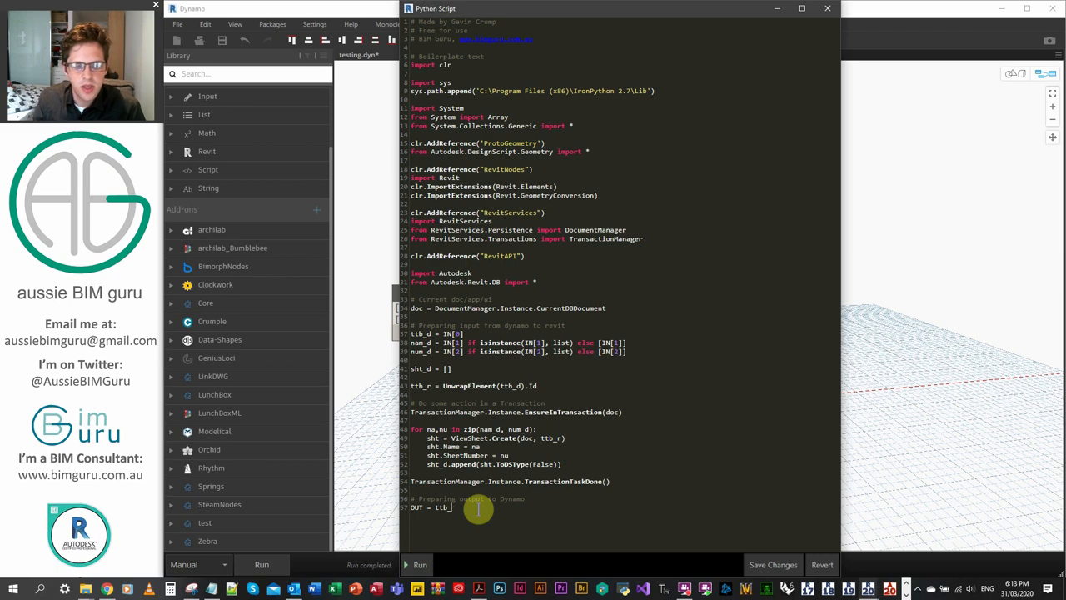
# Output OUT = sht_d, run the script, and view sheet1 among the new sheets in Revit's Project Browser.
pyautogui.write('sht_')
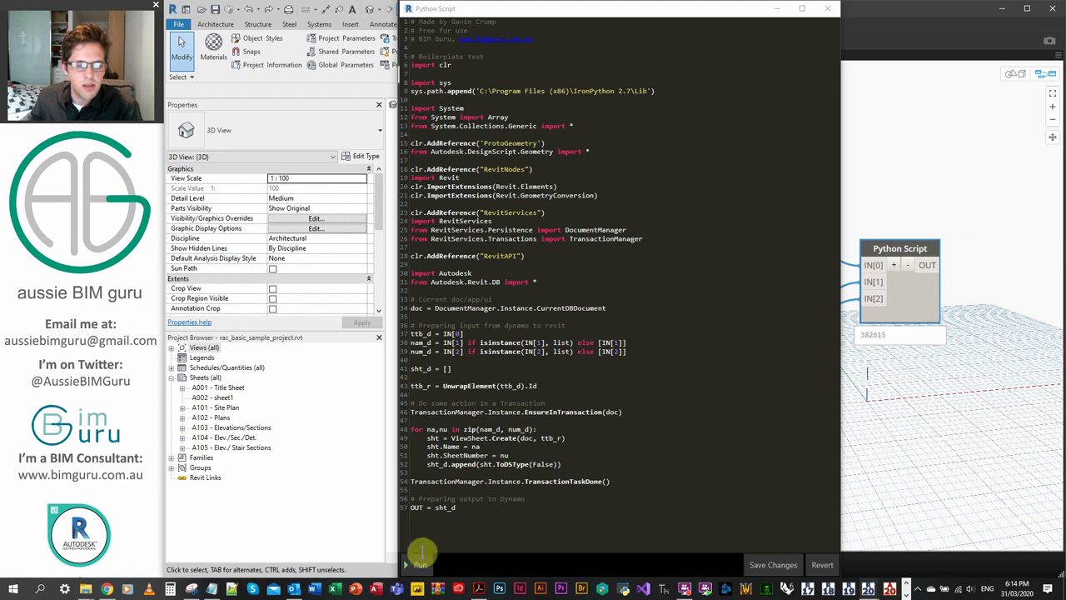
pyautogui.click(416, 551)
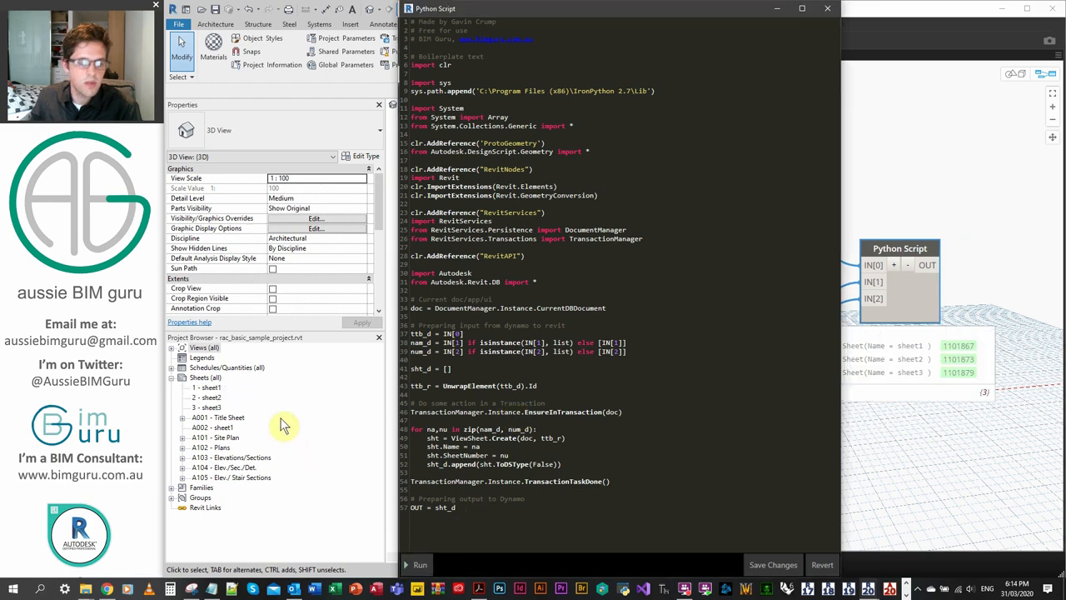
pyautogui.click(207, 386)
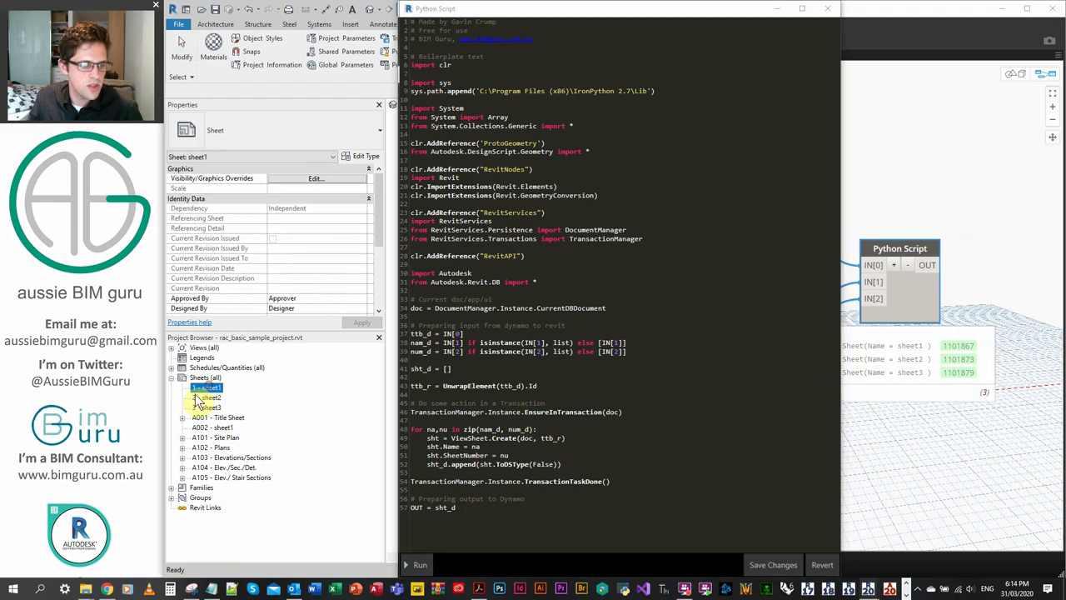
pyautogui.click(207, 396)
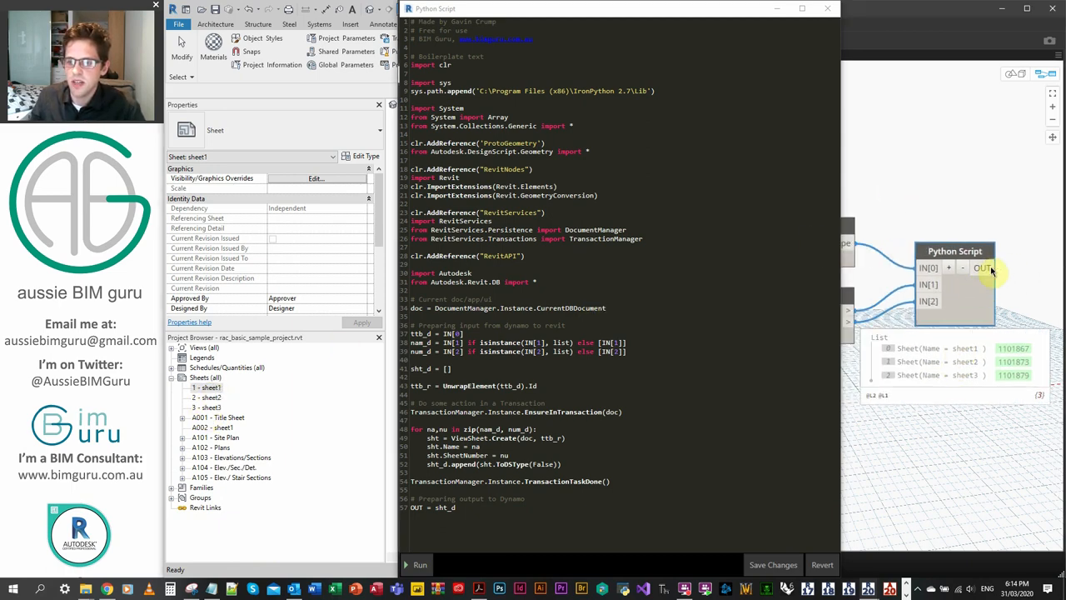
pyautogui.moveTo(989, 268)
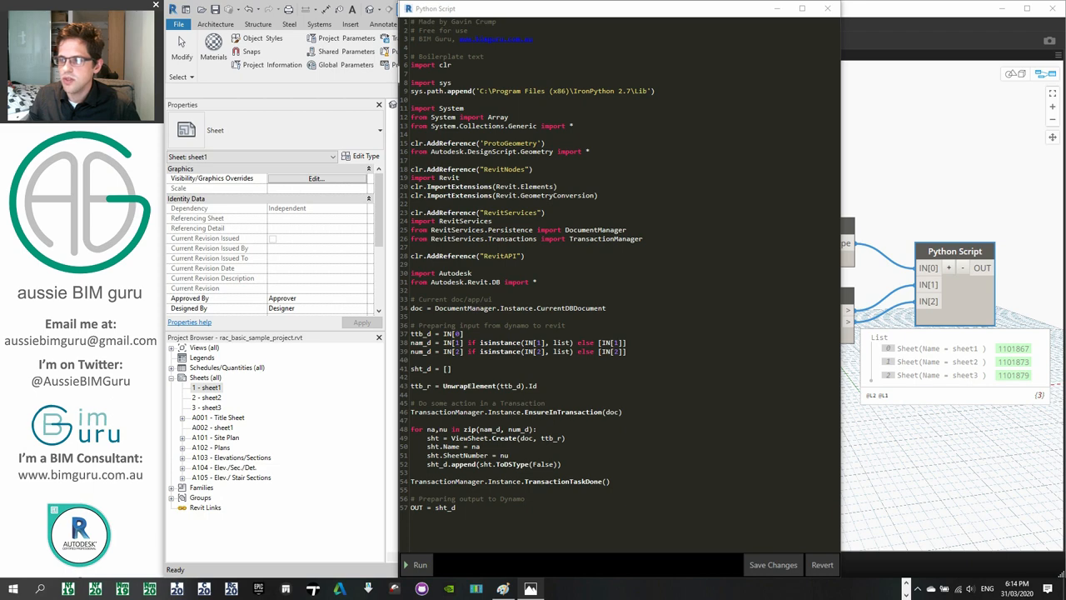
pyautogui.moveTo(481, 127)
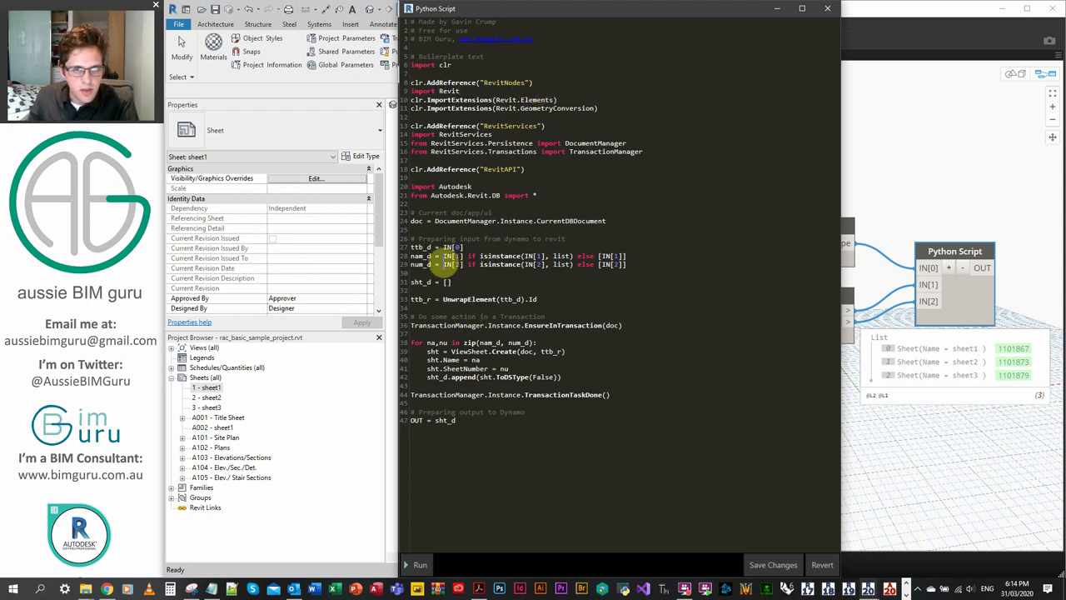
pyautogui.moveTo(490, 298)
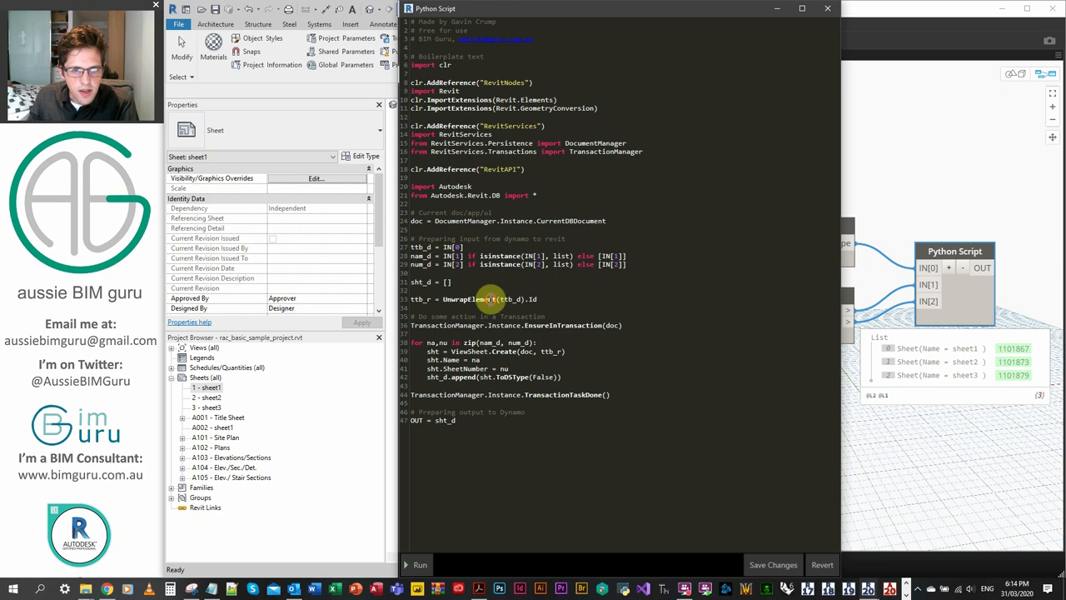
pyautogui.moveTo(507, 299)
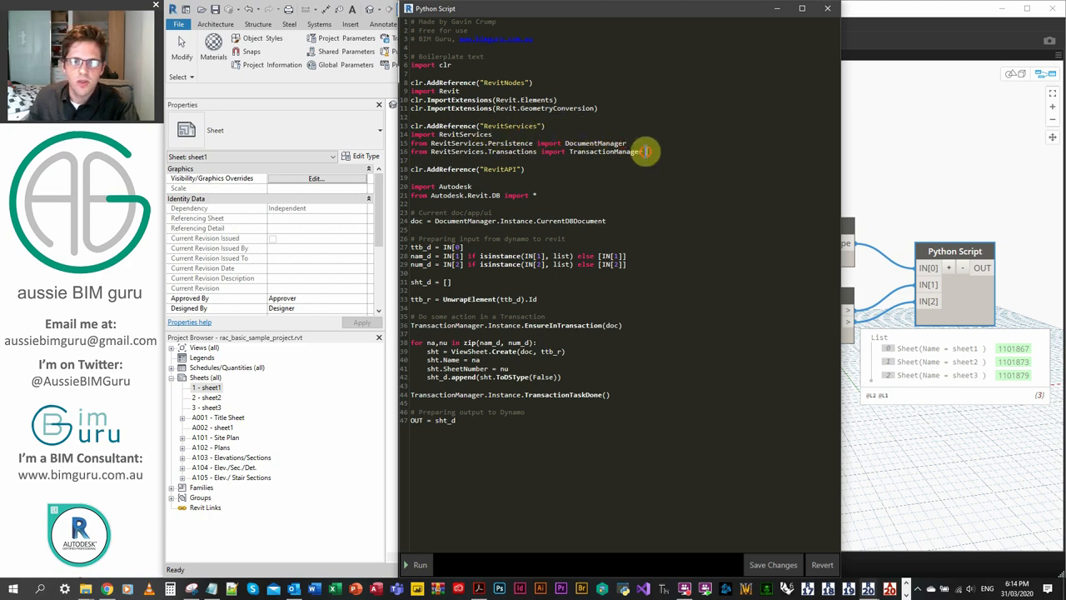
pyautogui.moveTo(651, 152)
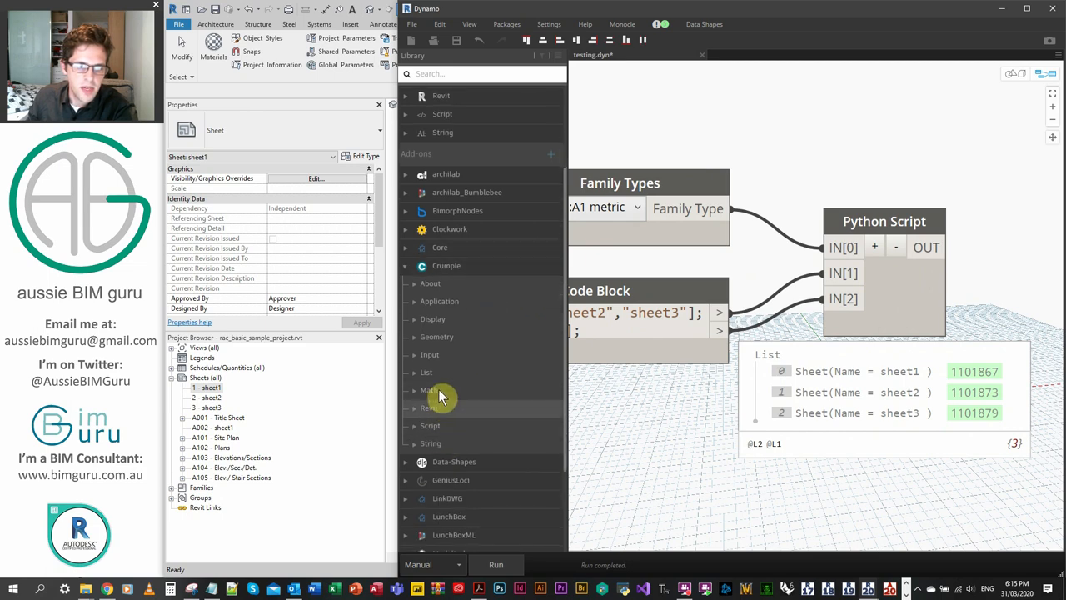
pyautogui.moveTo(441, 423)
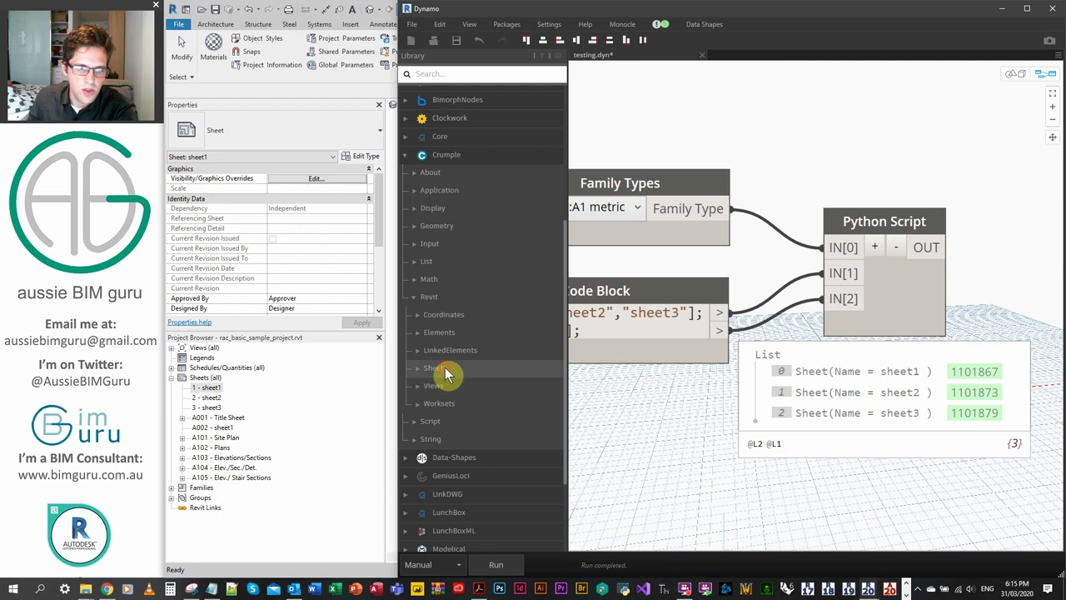
# Place the Crumple SheetsCreate custom node and open its internal definition with Edit Custom Node.
pyautogui.click(435, 368)
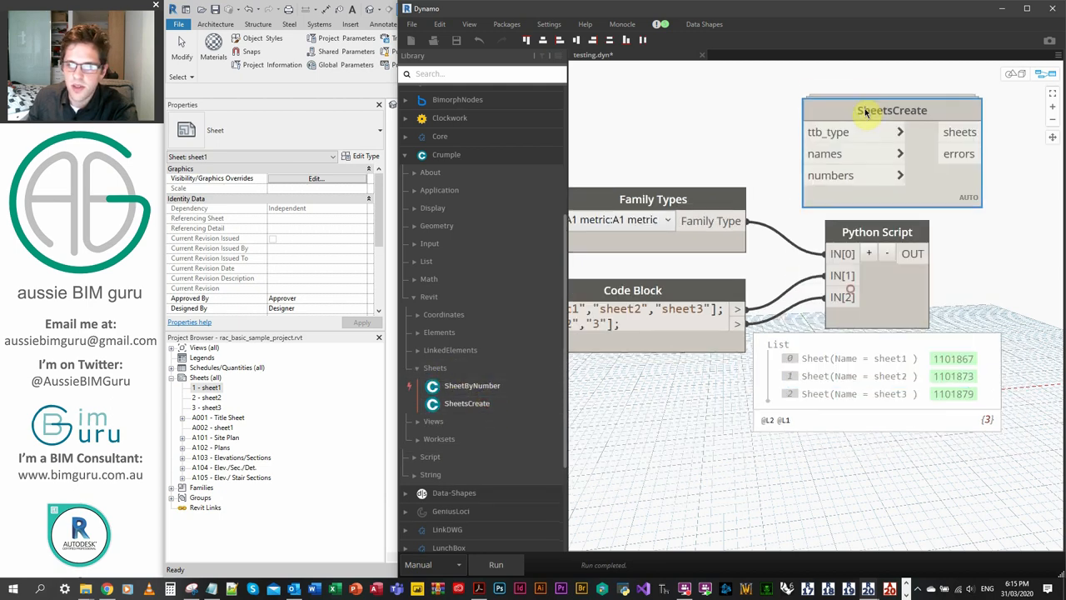
pyautogui.rightClick(892, 110)
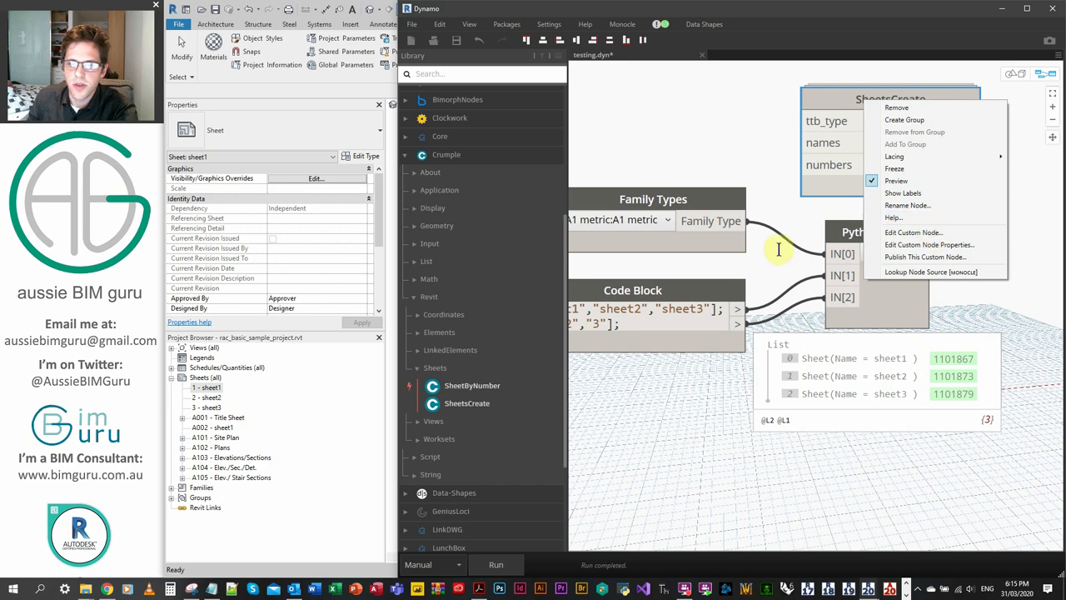
pyautogui.click(912, 233)
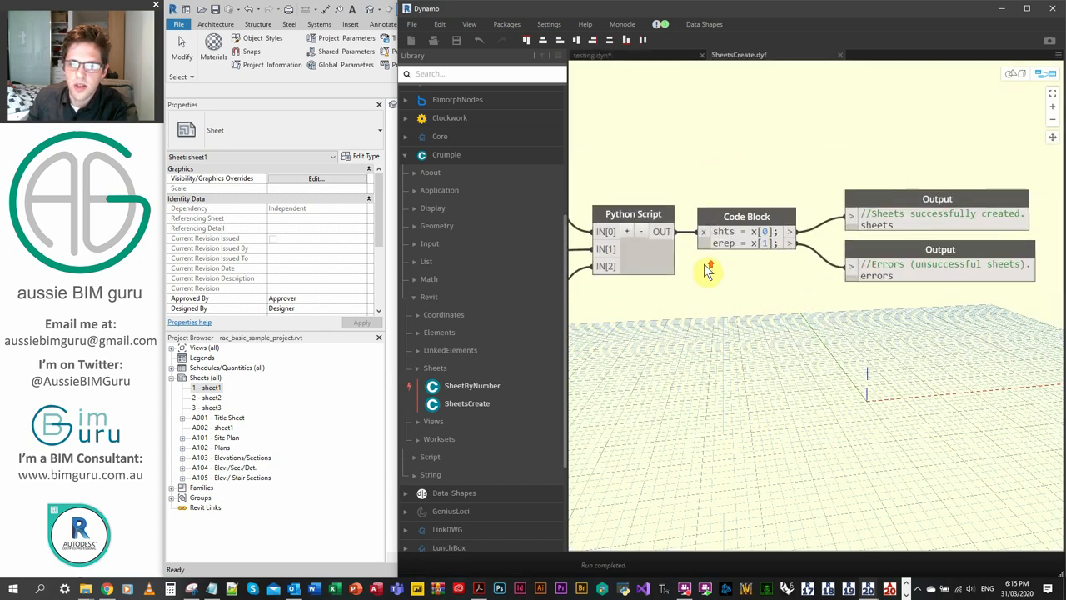
pyautogui.moveTo(706, 268)
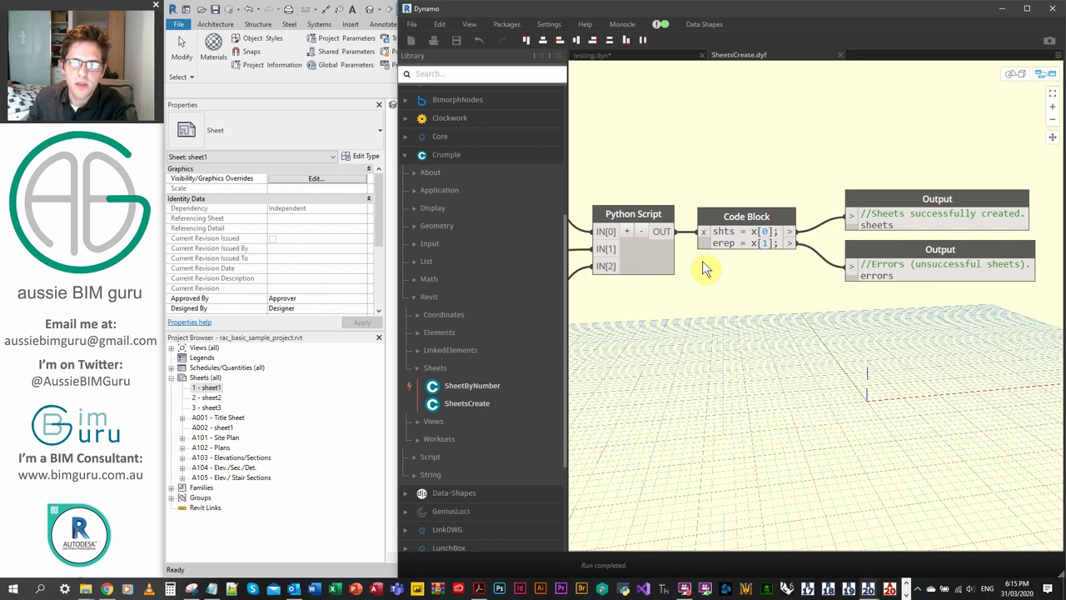
pyautogui.moveTo(692, 260)
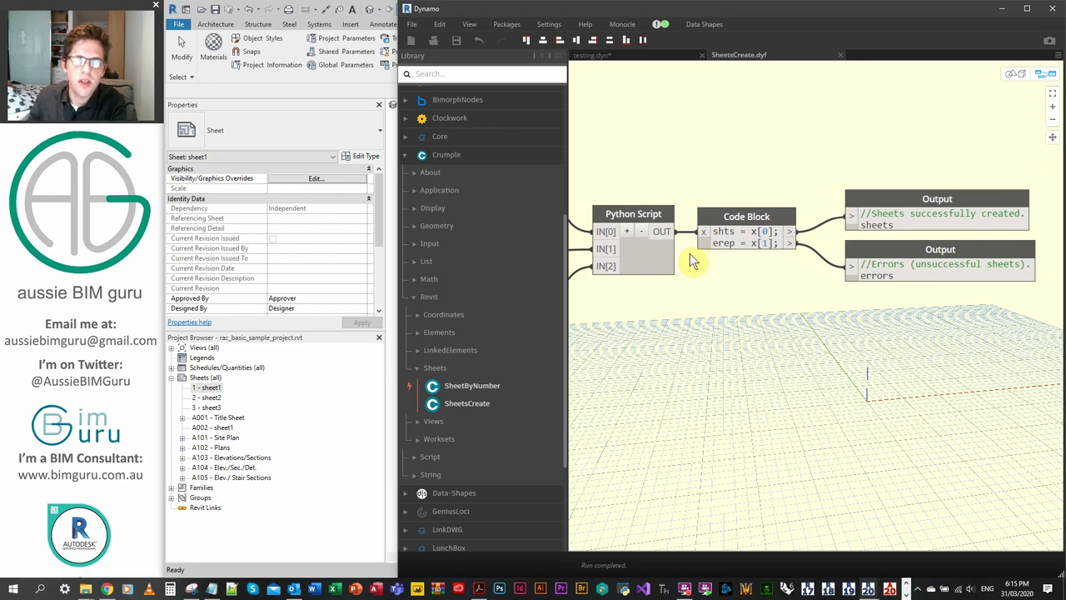
pyautogui.moveTo(687, 210)
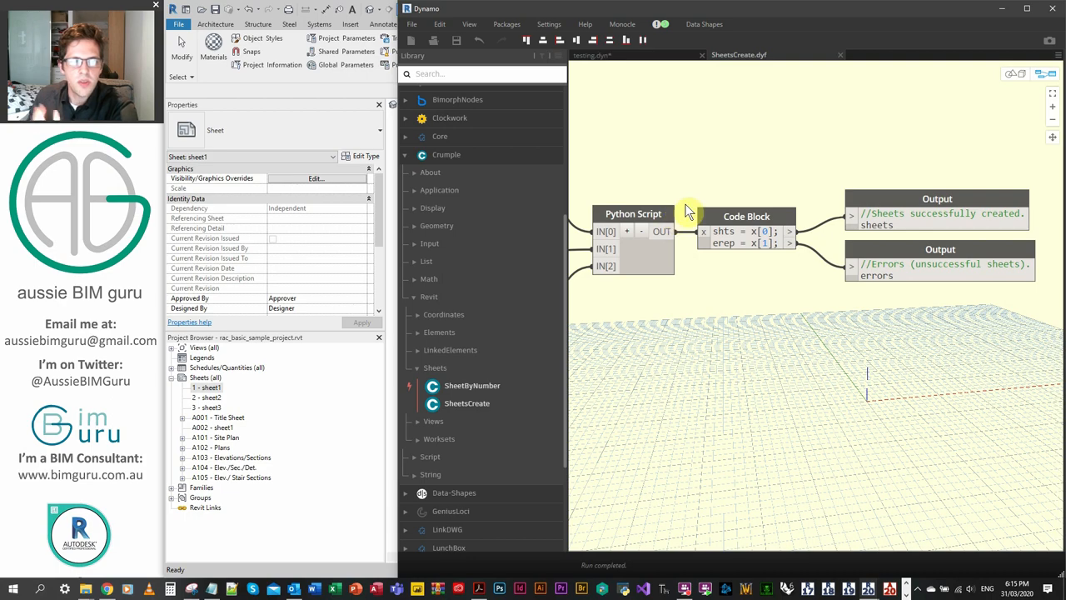
pyautogui.moveTo(680, 210)
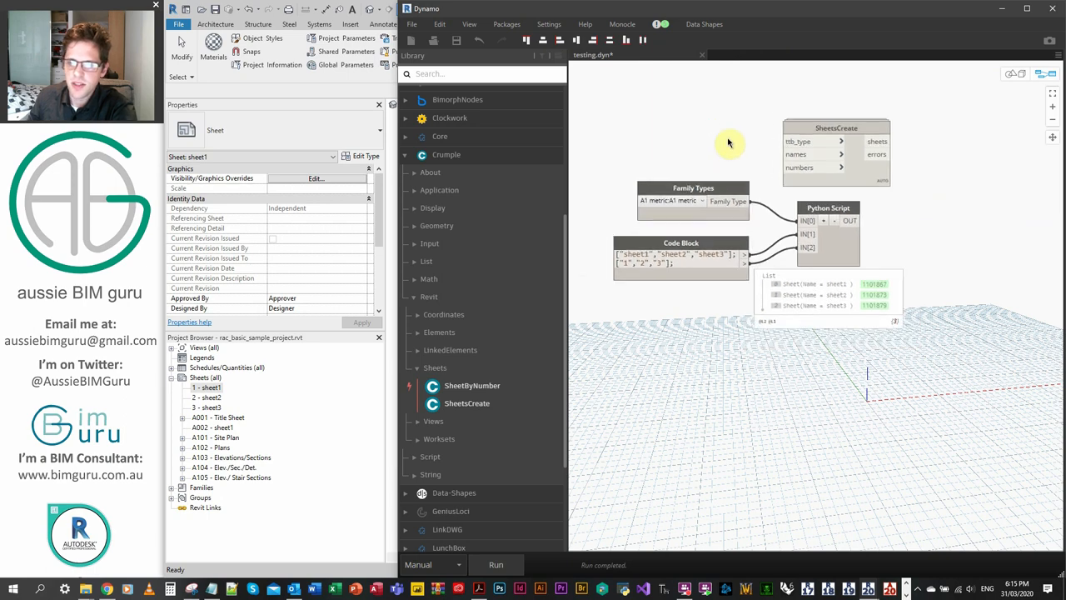
# Show the 'Crumple is on github' slide with the aussieBIMguru repository link in Acrobat.
pyautogui.moveTo(730, 143); pyautogui.dragTo(783, 196)
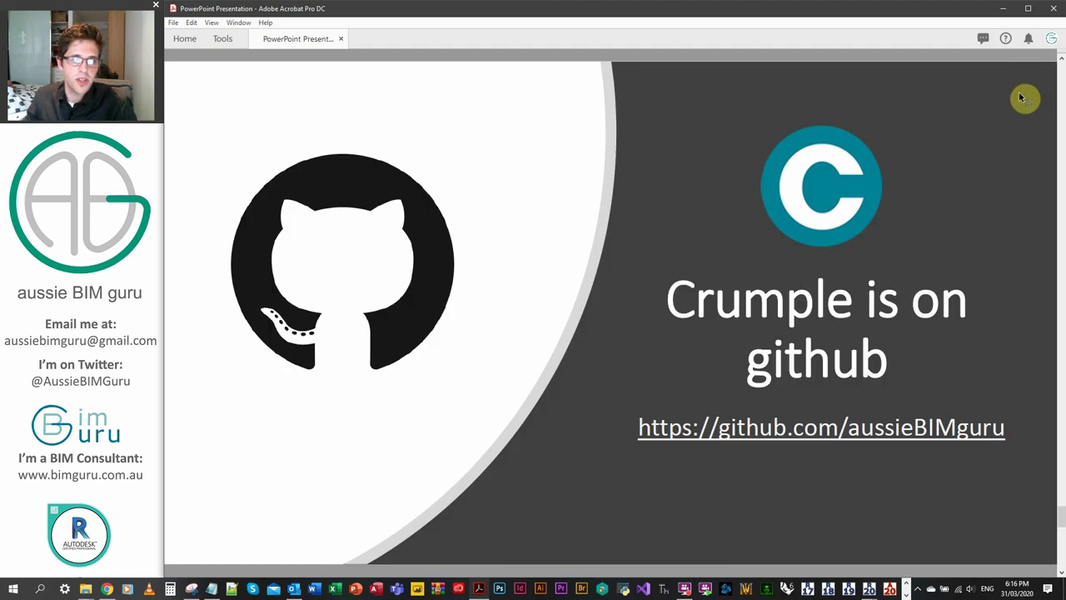
pyautogui.moveTo(1033, 115)
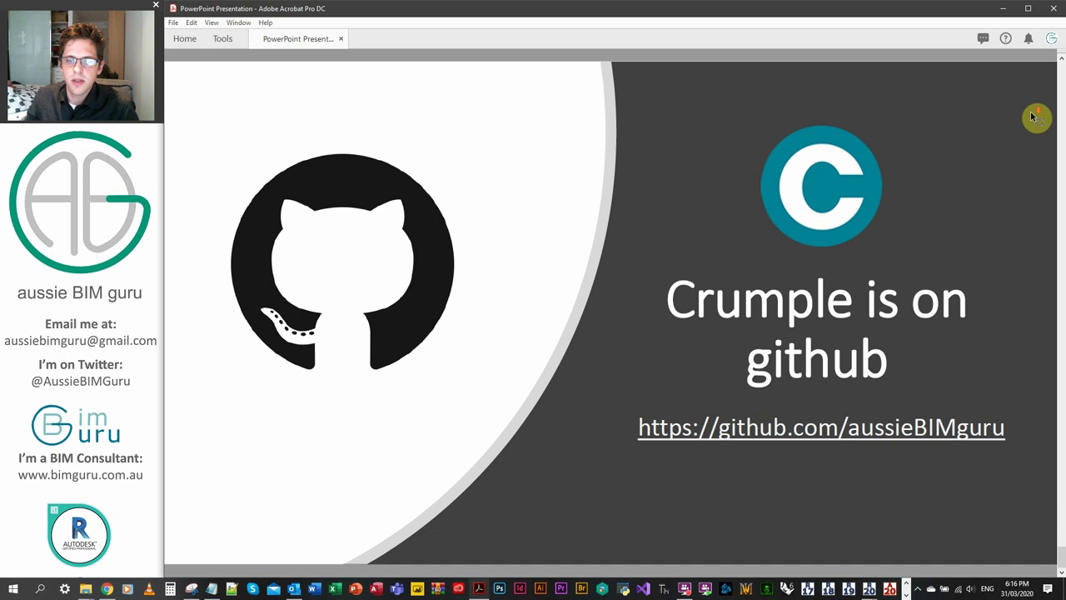